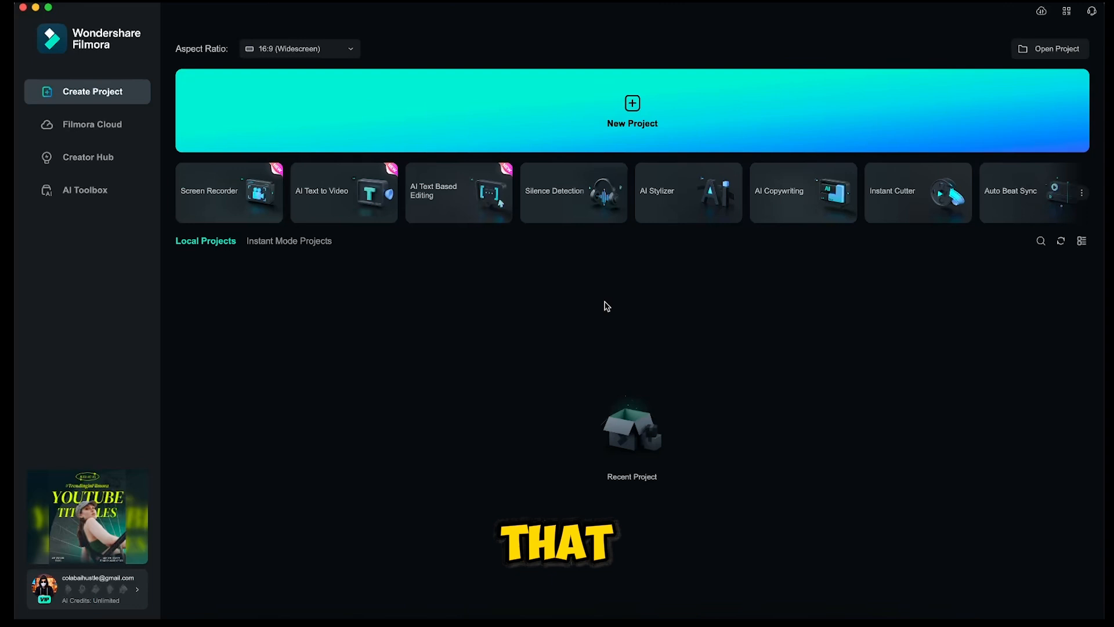
Step: Generate an AI copywriting script asking for tips on eye-catching YouTube thumbnails
{"action": "left_click", "coordinate": [802, 191]}
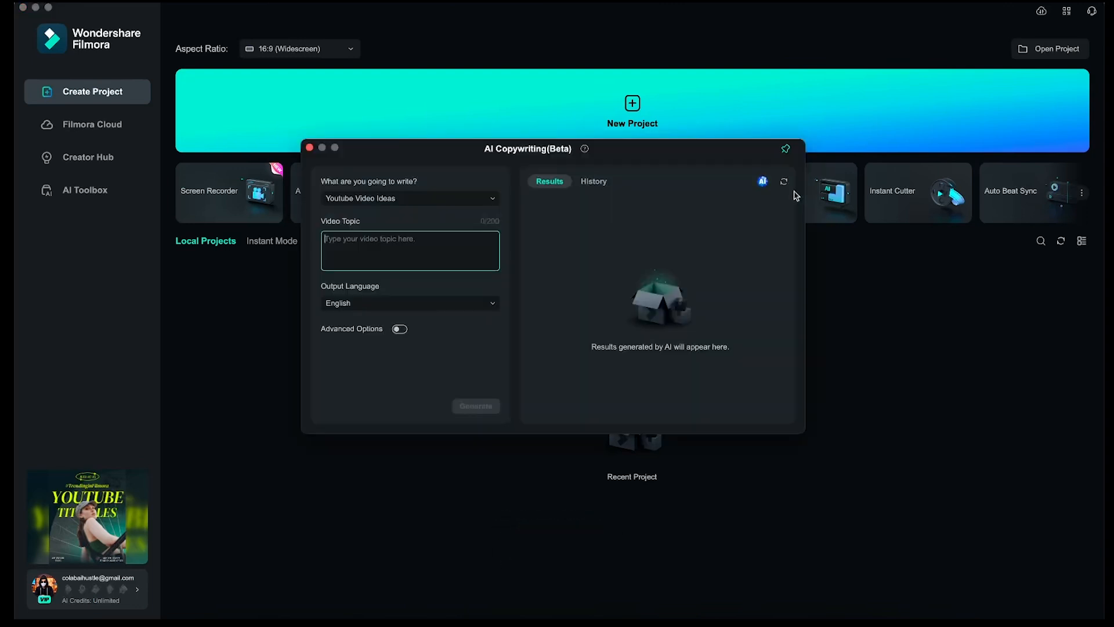
{"action": "left_click", "coordinate": [410, 197]}
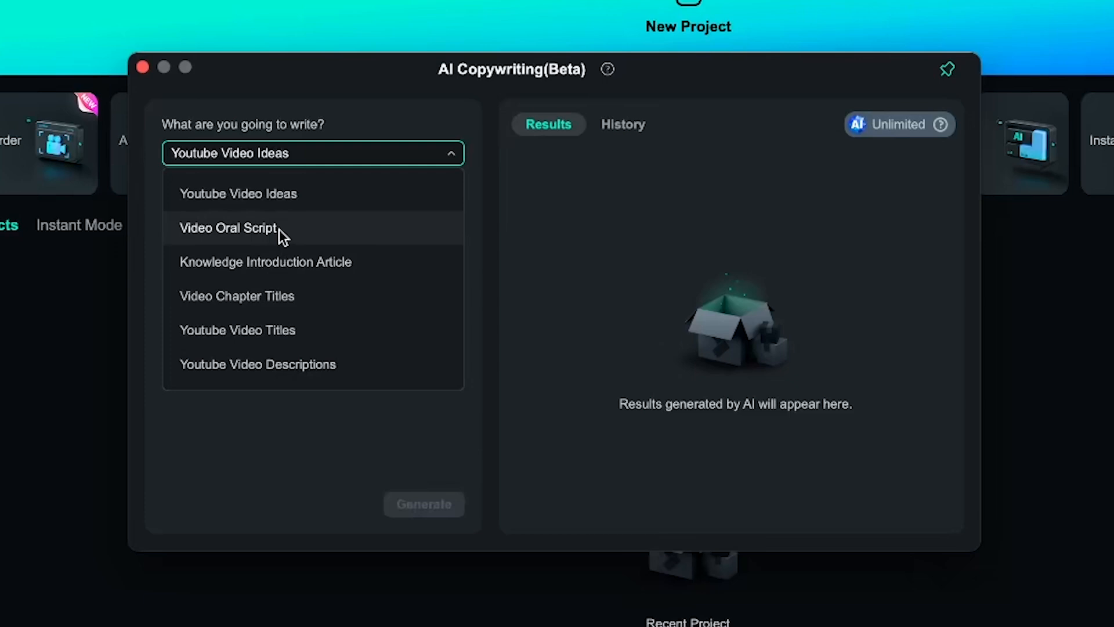
{"action": "left_click", "coordinate": [228, 228]}
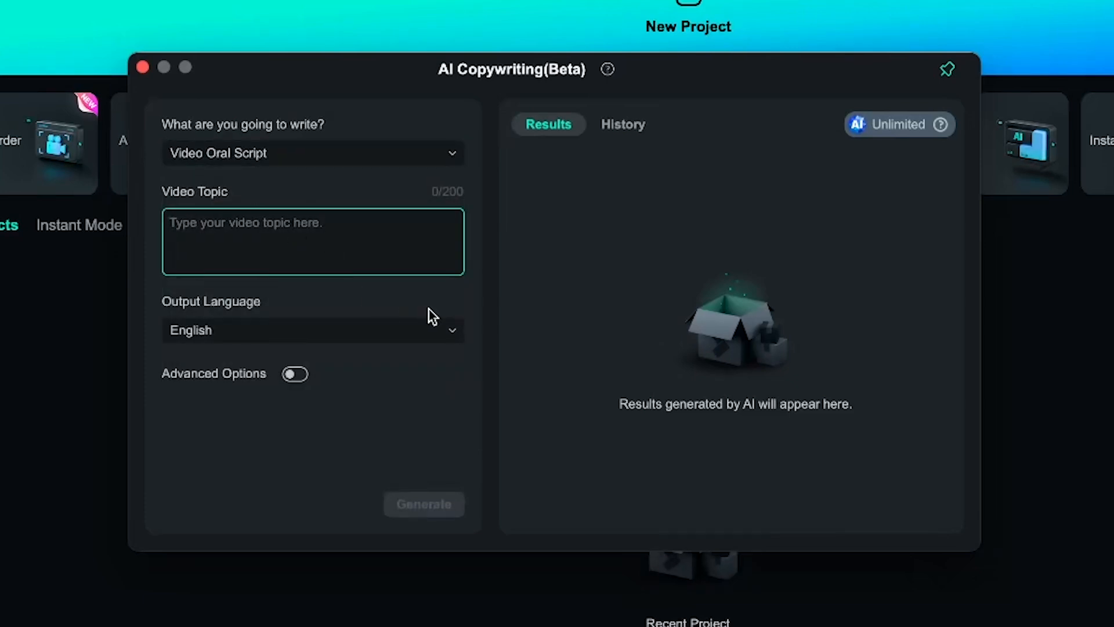
{"action": "type", "text": "How to I generate eye - catching Thumbnails for Youtube Videos ? Give me some tips."}
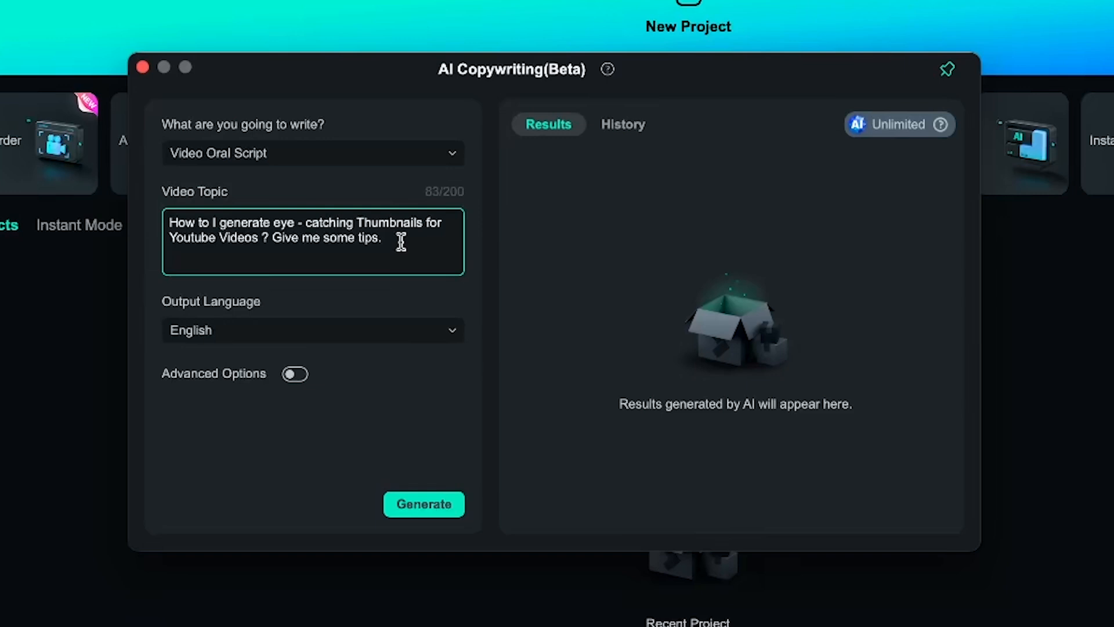
{"action": "left_click", "coordinate": [423, 504]}
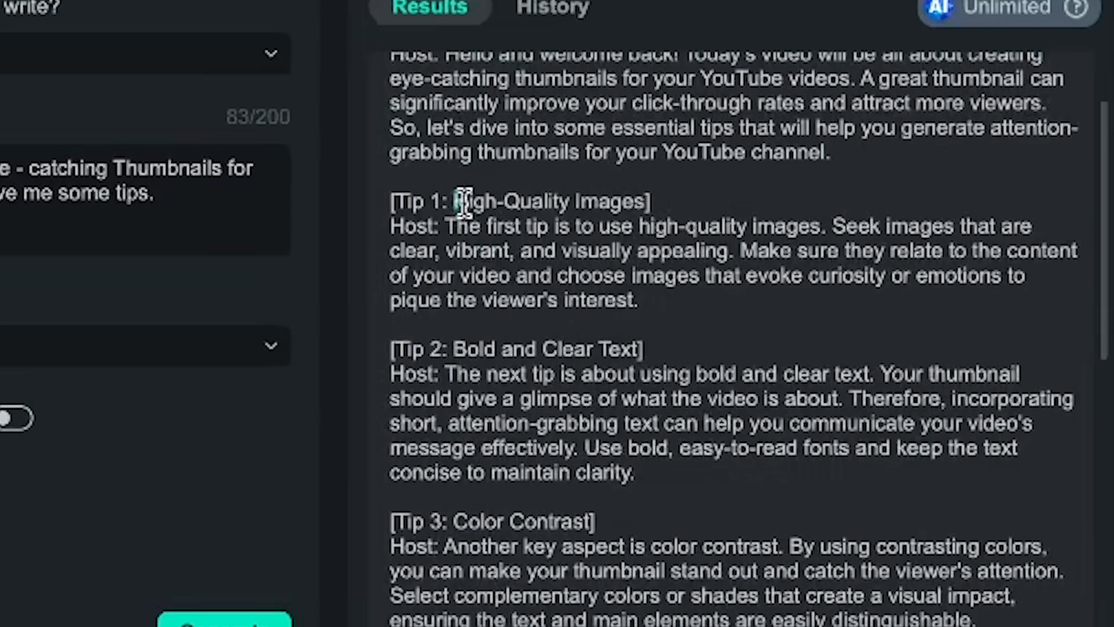
{"action": "double_click", "coordinate": [550, 201]}
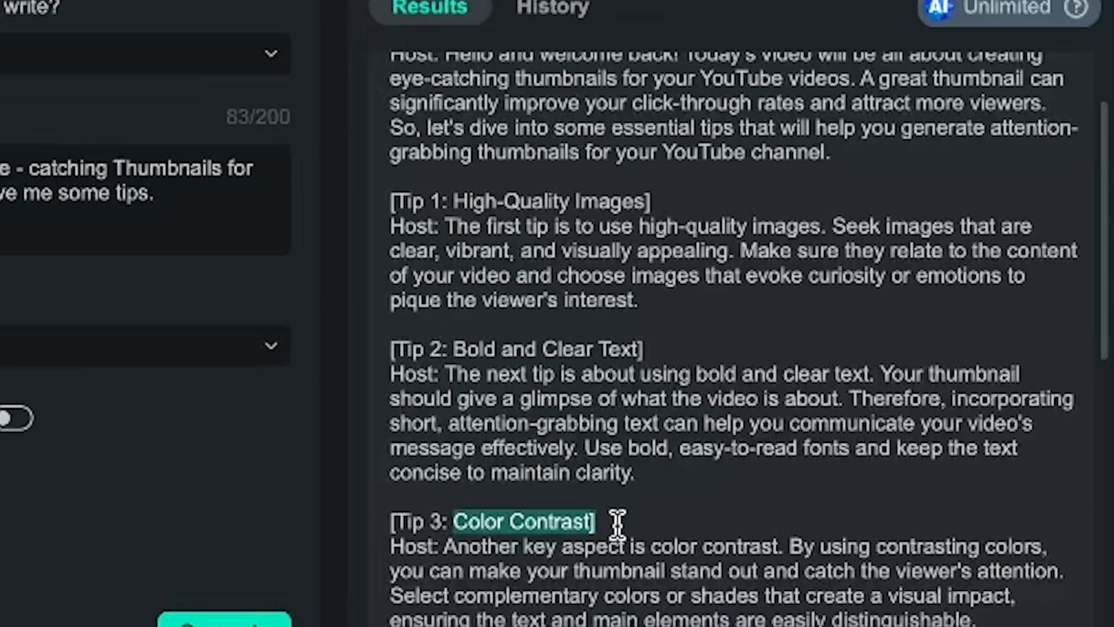
{"action": "scroll", "scroll_direction": "down", "scroll_amount": 3}
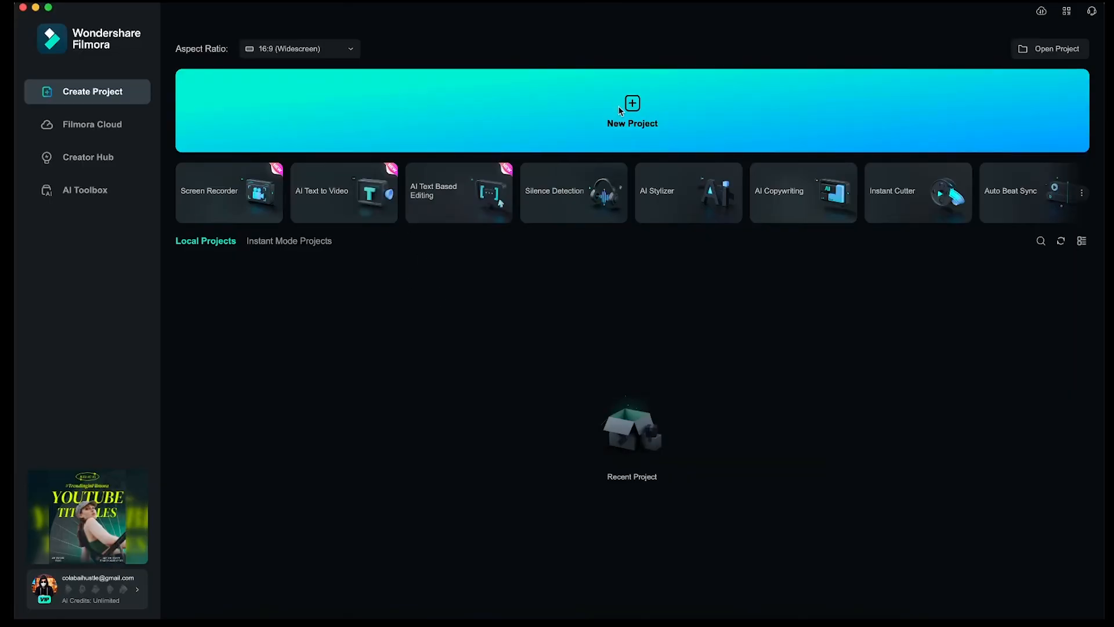
Step: Start a new project and generate a Van Gogh-style 'speed comic style background image for thumbnail' AI image
{"action": "left_click", "coordinate": [632, 114]}
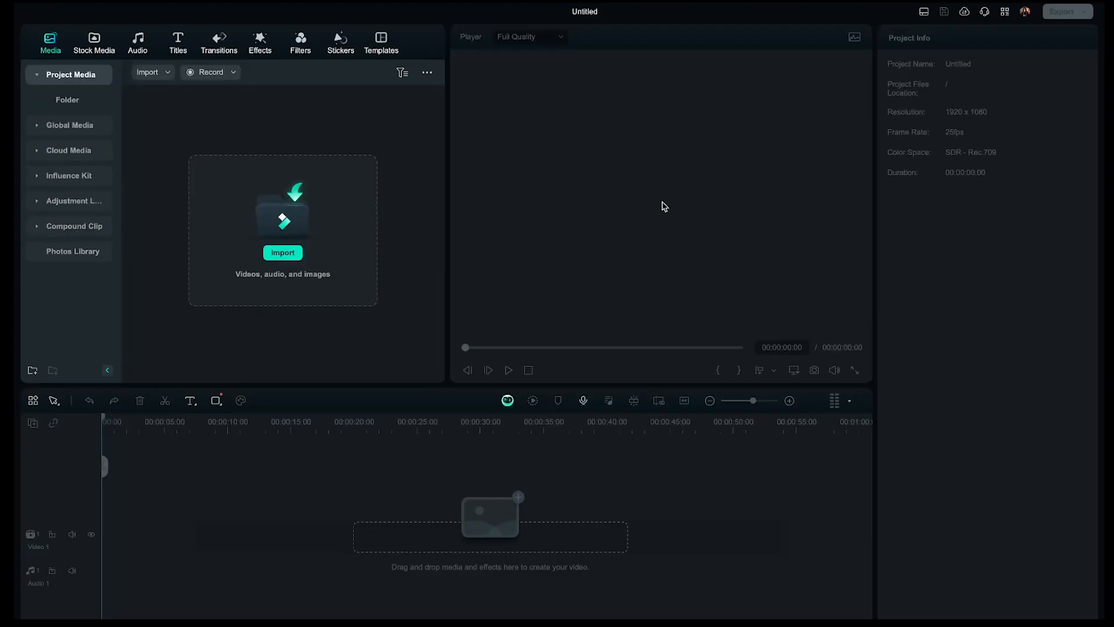
{"action": "left_click", "coordinate": [93, 41]}
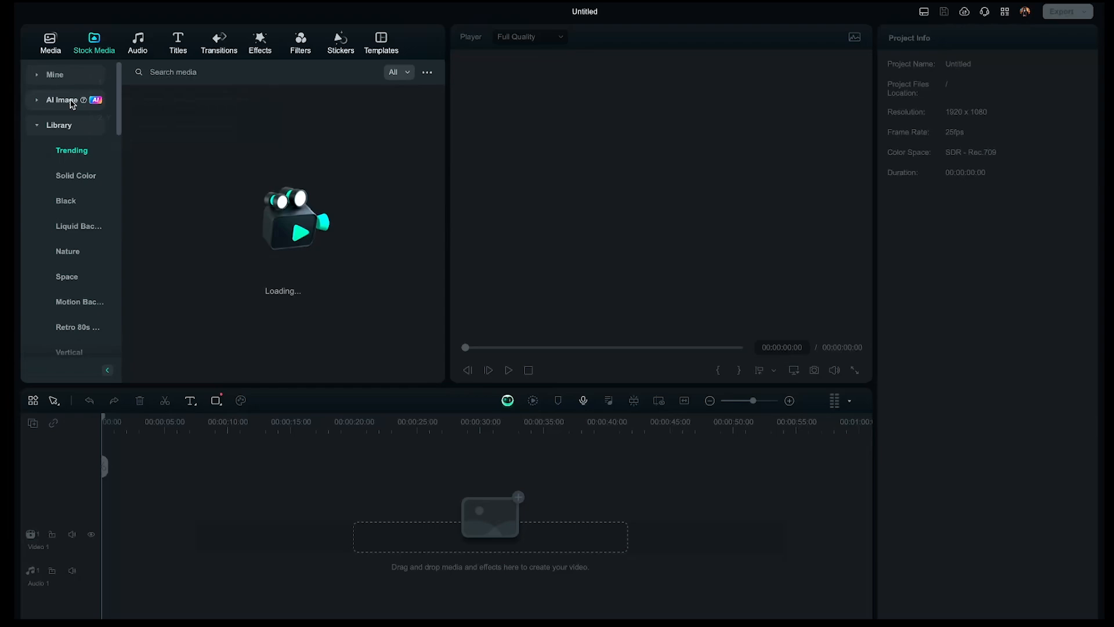
{"action": "left_click", "coordinate": [62, 100]}
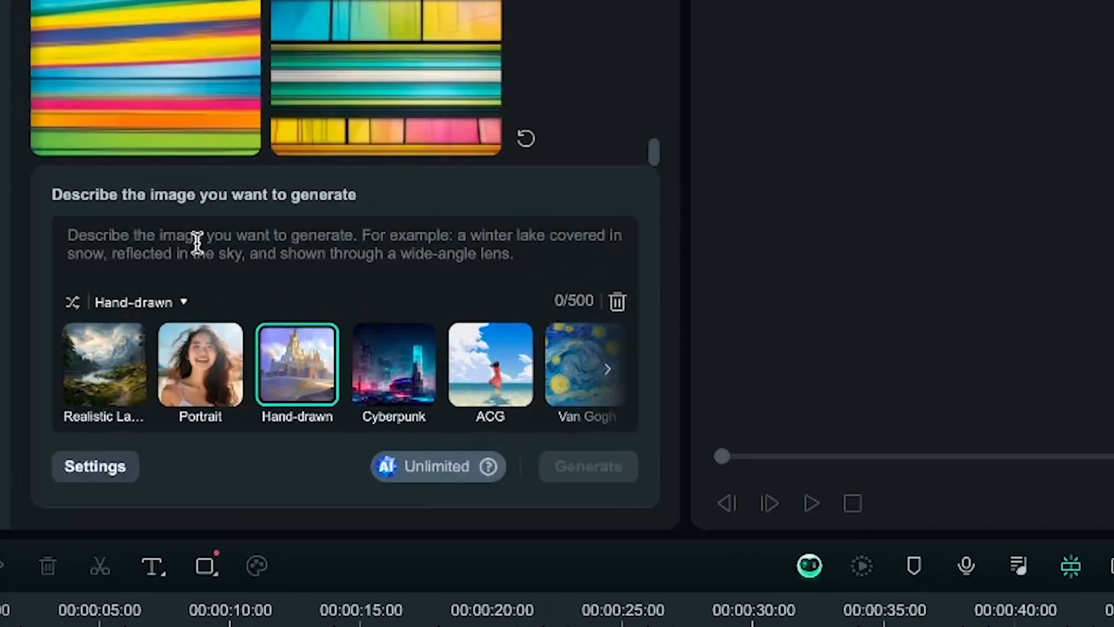
{"action": "type", "text": "create a speed comic style background image for thumbnail"}
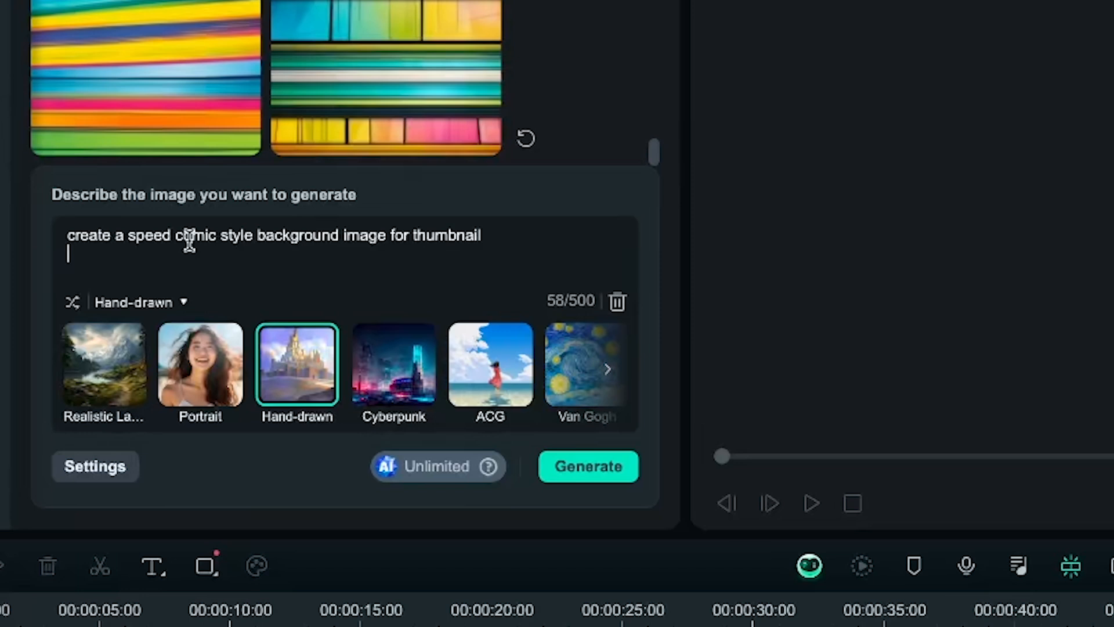
{"action": "left_click", "coordinate": [607, 368]}
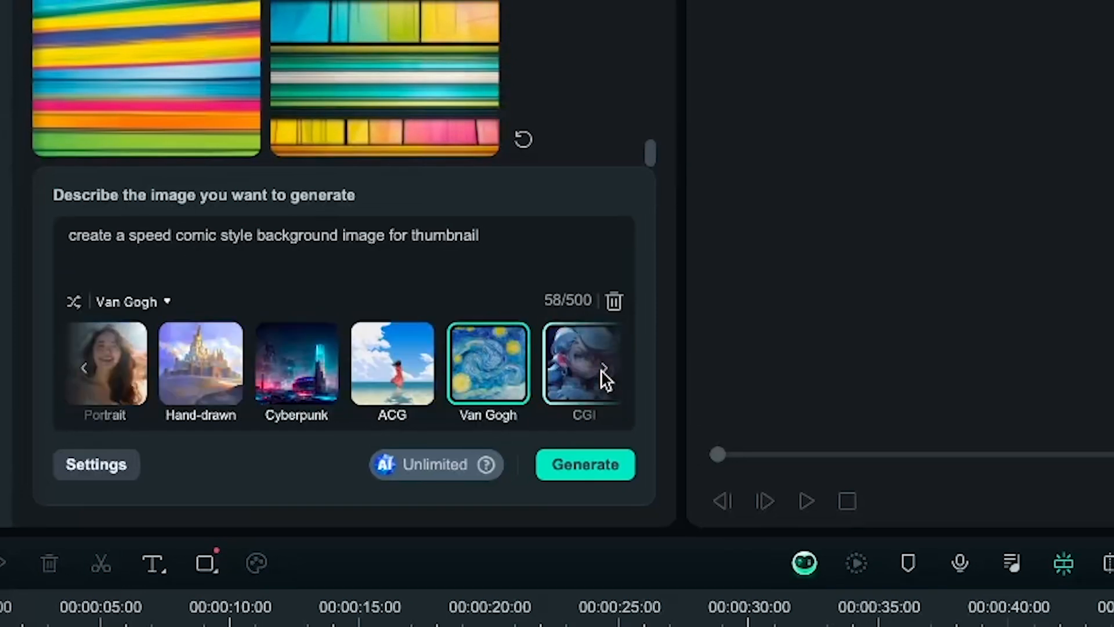
{"action": "left_click", "coordinate": [604, 368]}
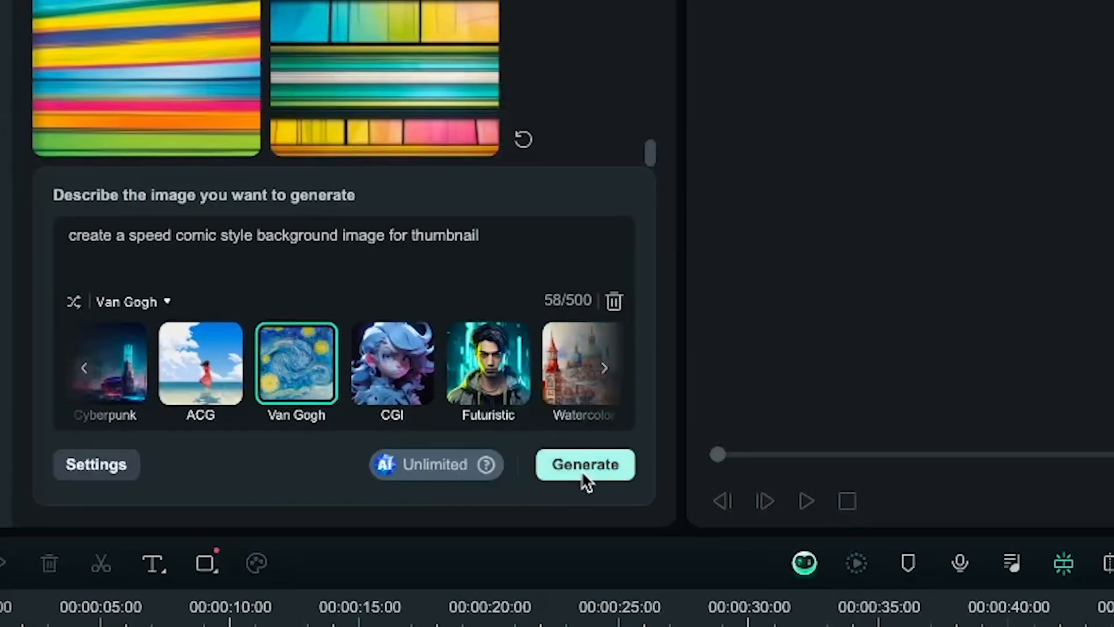
{"action": "left_click", "coordinate": [584, 464]}
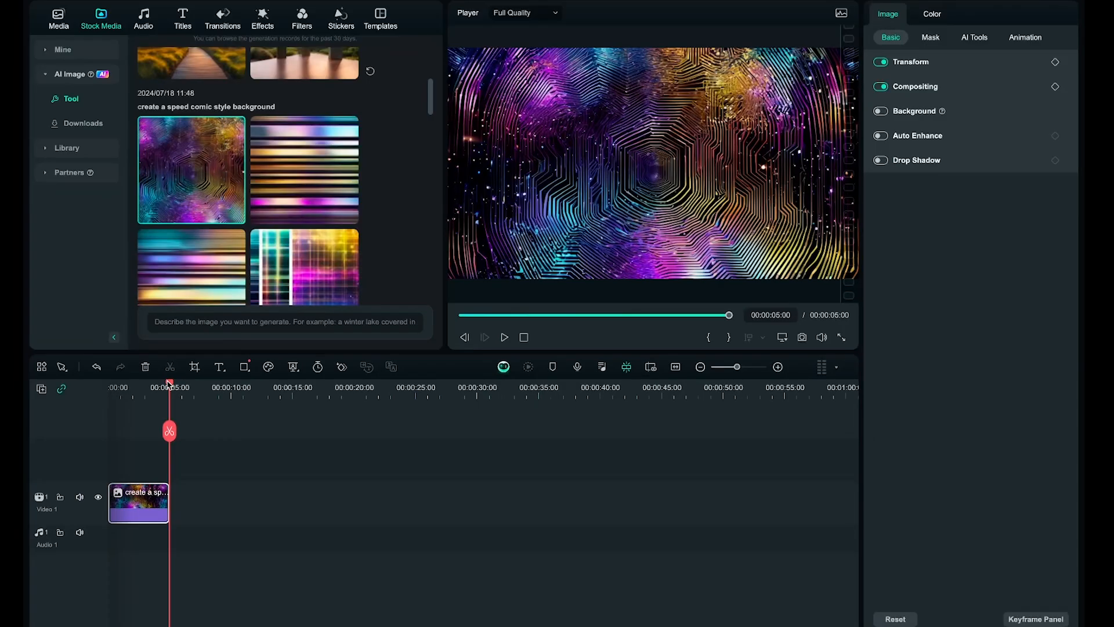
{"action": "left_click", "coordinate": [58, 18]}
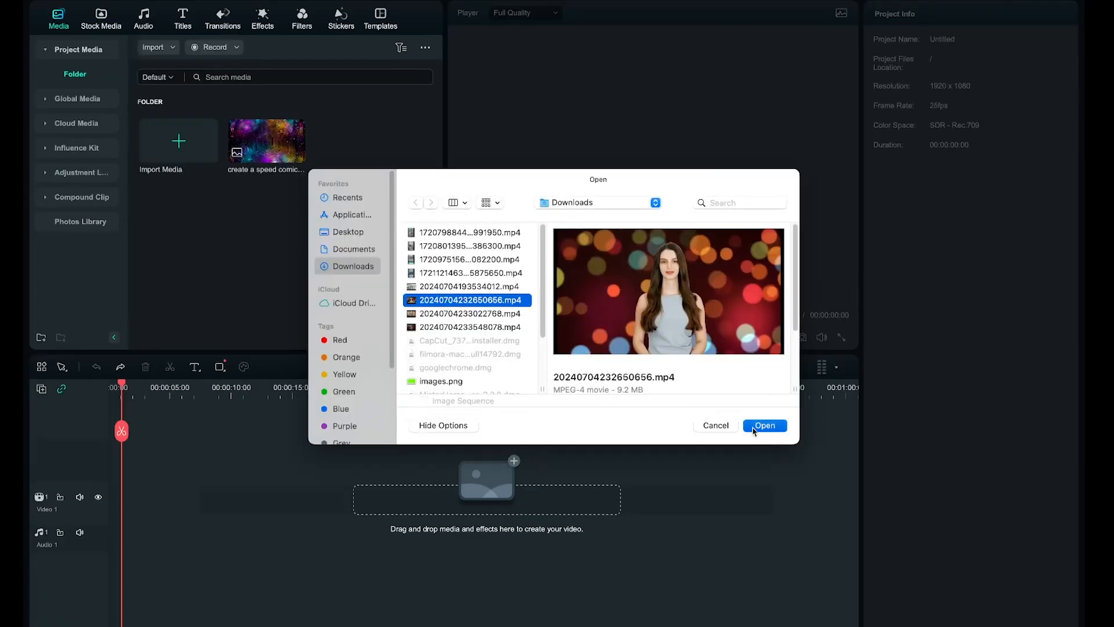
Step: Import the avatar MP4 and save a PNG snapshot of the woman as Snapshot_1
{"action": "left_click", "coordinate": [765, 425]}
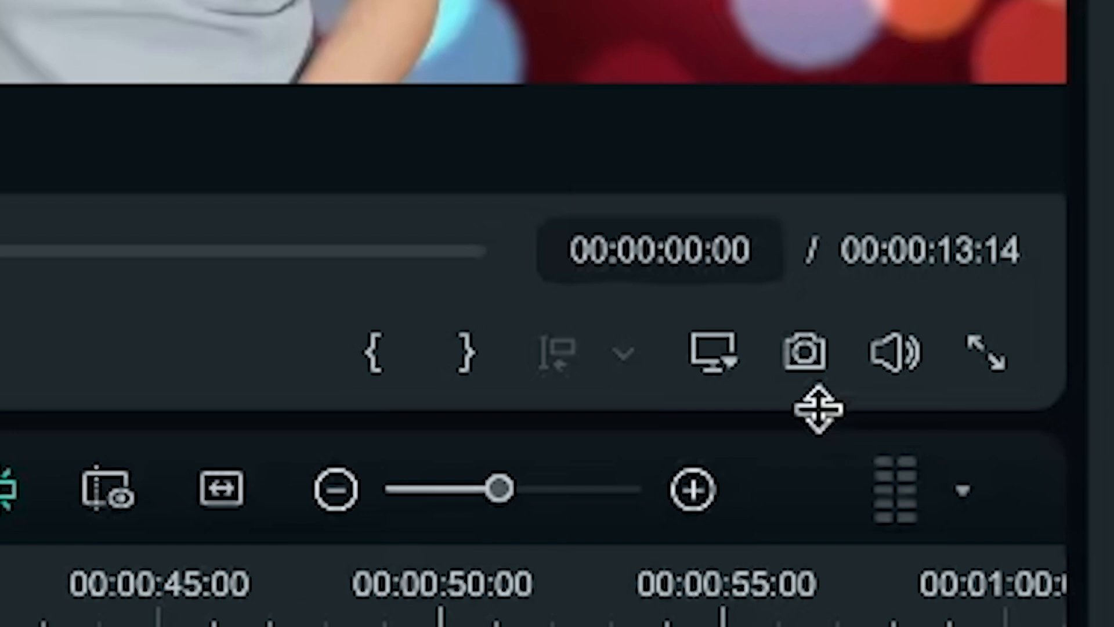
{"action": "left_click", "coordinate": [804, 353]}
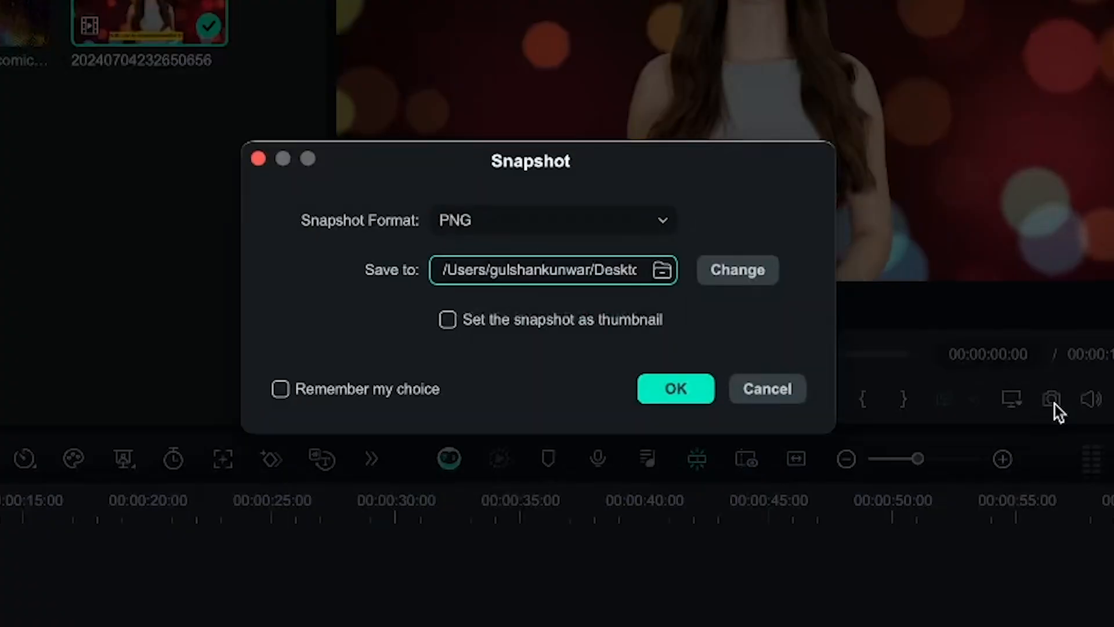
{"action": "left_click", "coordinate": [674, 389]}
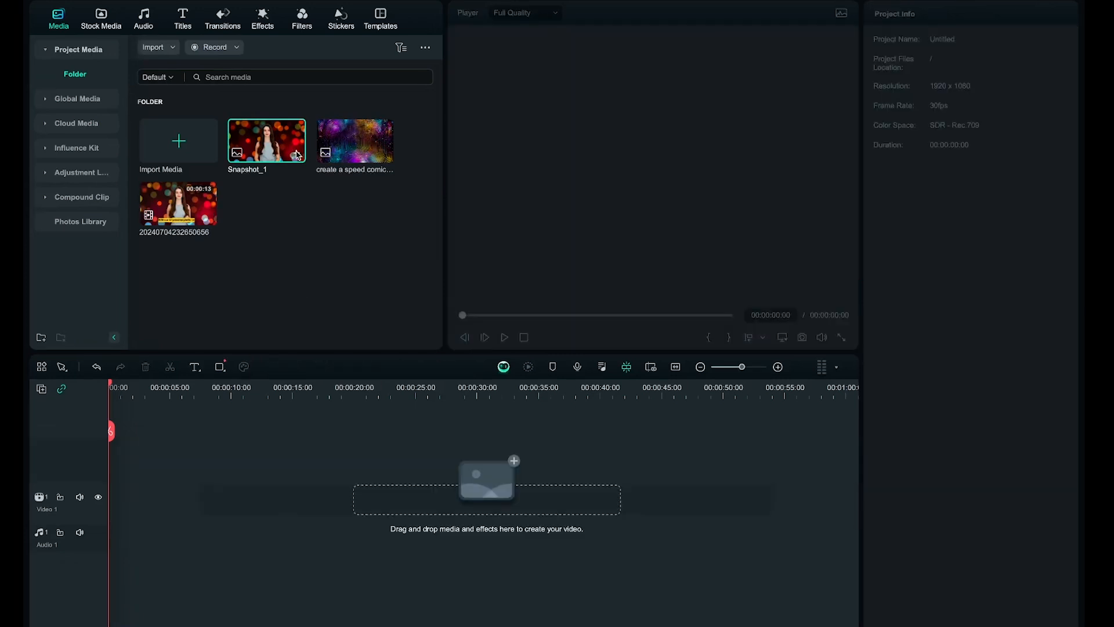
Step: Place Snapshot_1 on the timeline and cut out the woman with Smart Cutout
{"action": "left_click_drag", "start_coordinate": [267, 141], "coordinate": [138, 503]}
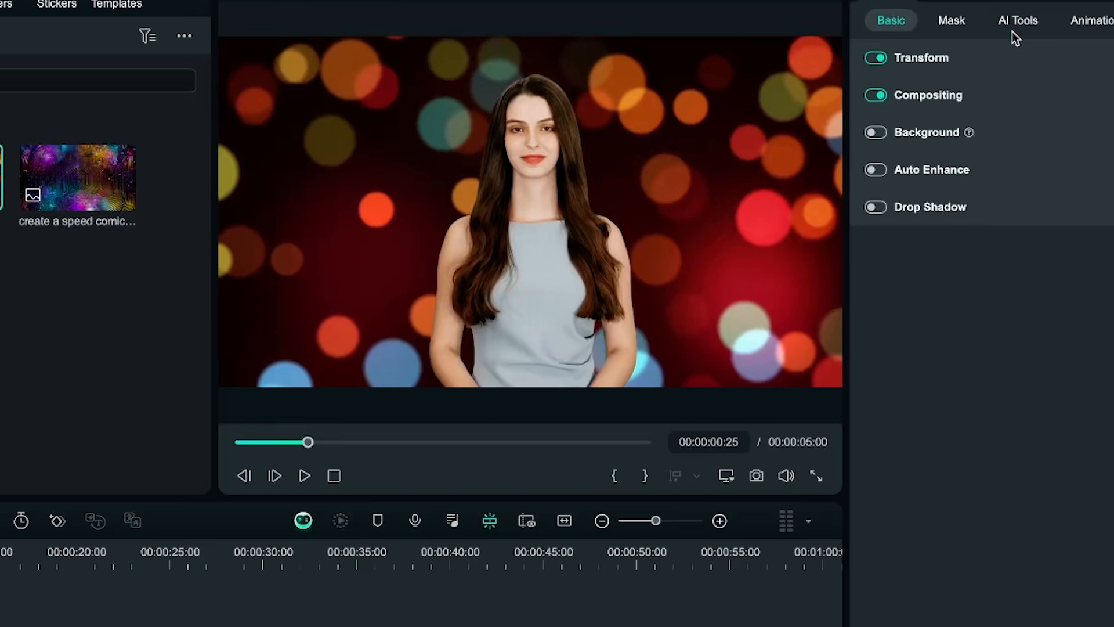
{"action": "left_click", "coordinate": [1017, 19]}
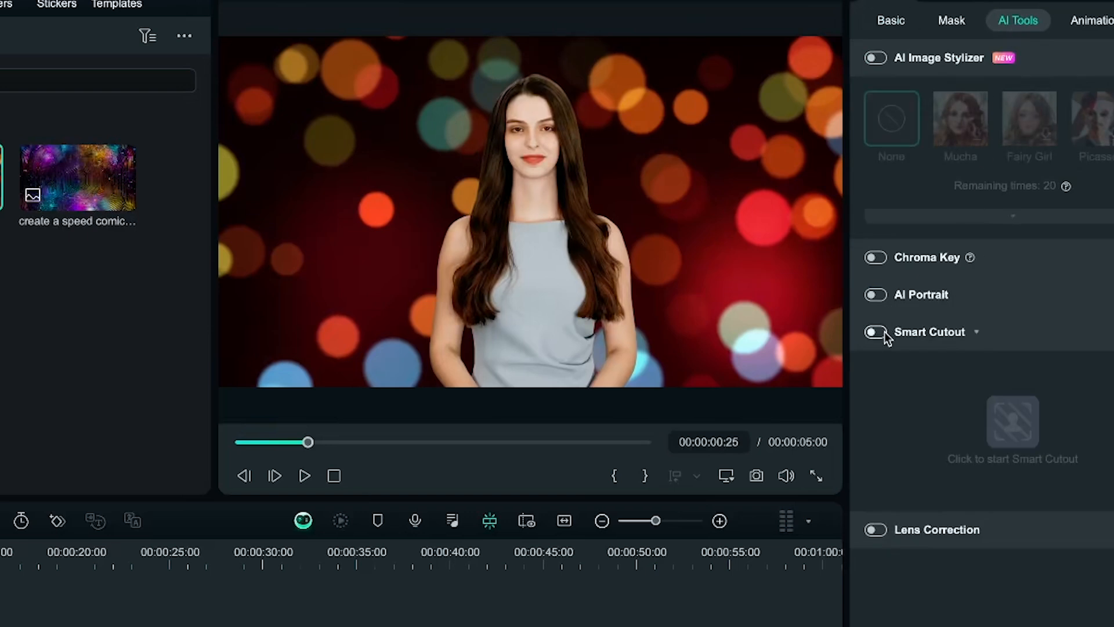
{"action": "left_click", "coordinate": [875, 332]}
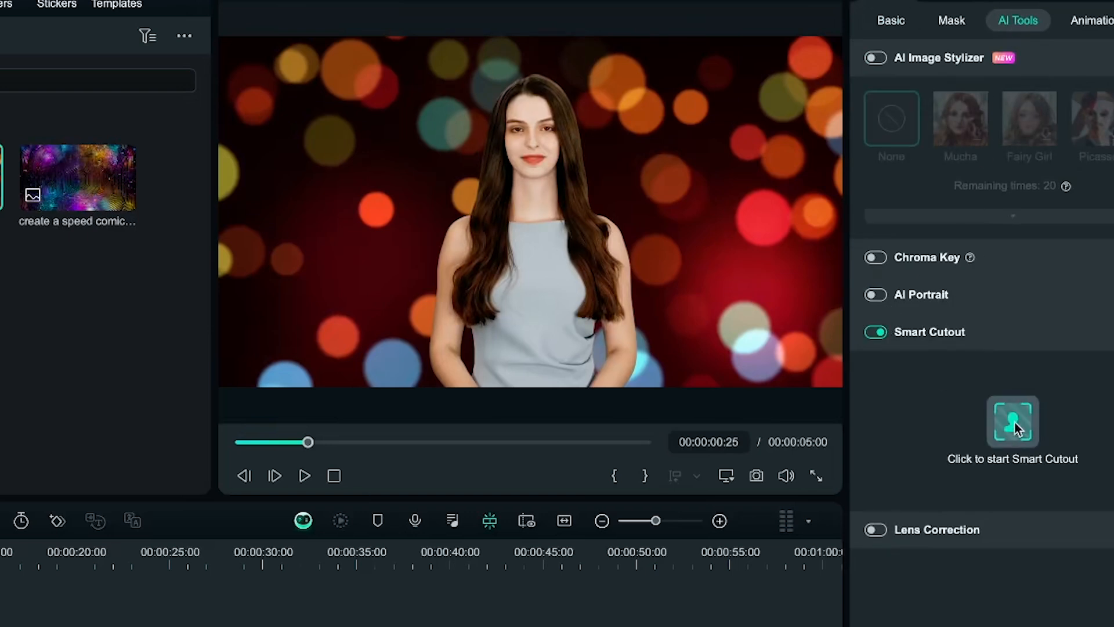
{"action": "left_click", "coordinate": [1013, 420]}
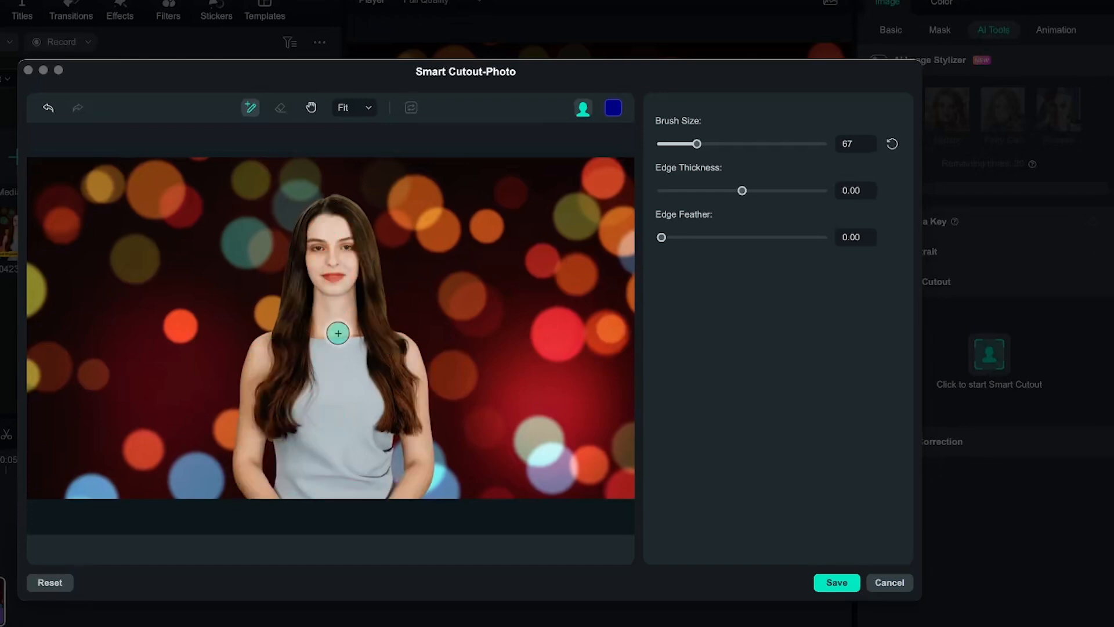
{"action": "left_click", "coordinate": [837, 582]}
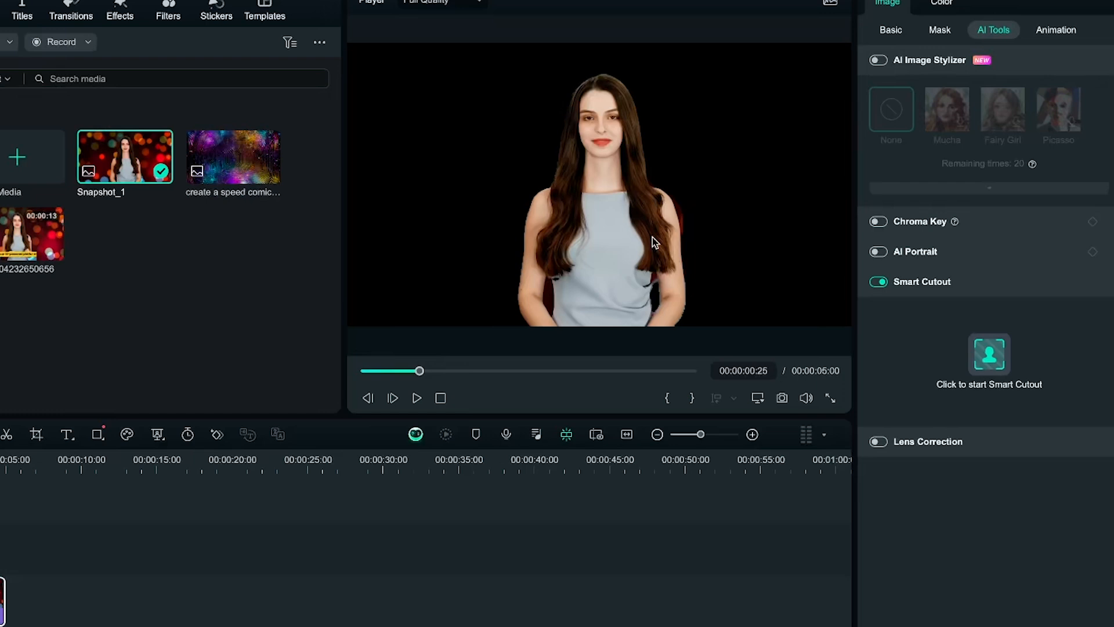
Step: Switch from Smart Cutout to AI Portrait to remove the bokeh background
{"action": "left_click", "coordinate": [878, 252]}
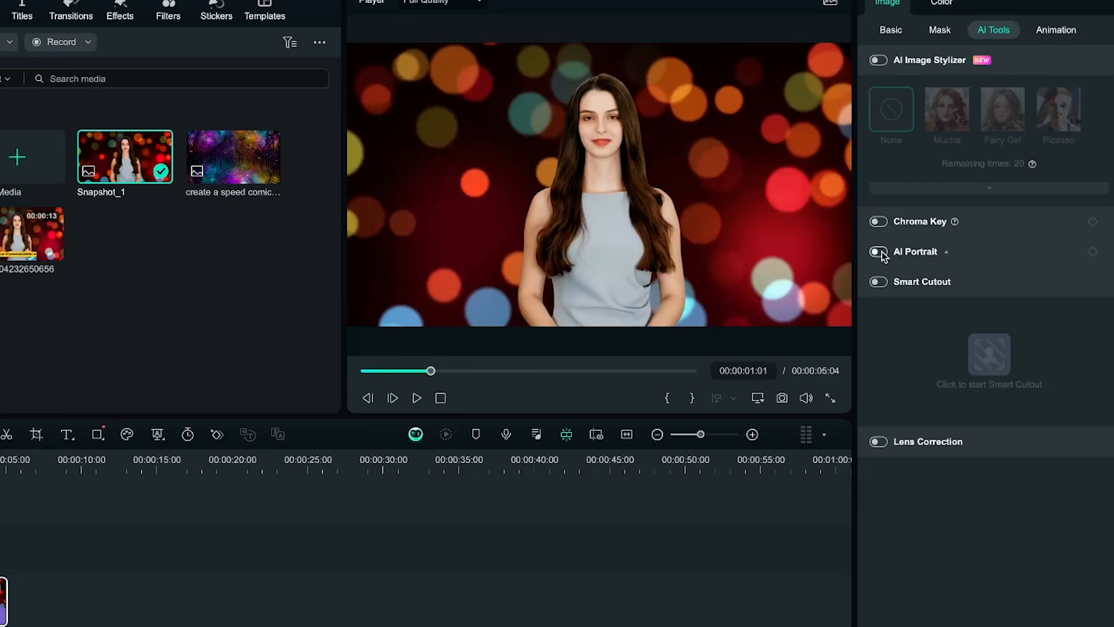
{"action": "left_click", "coordinate": [877, 252]}
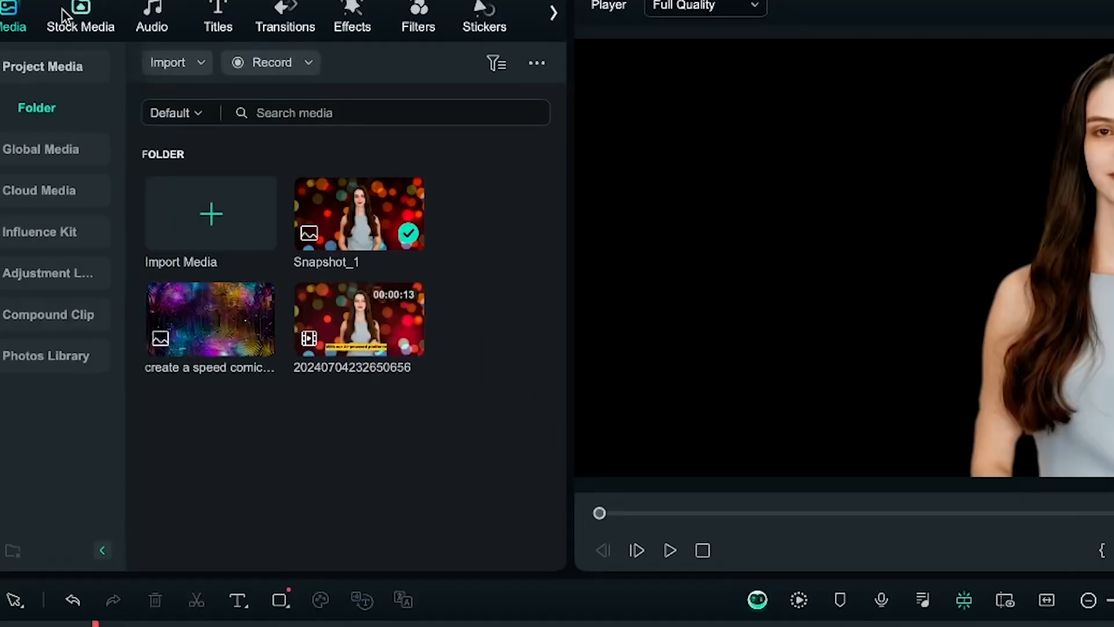
Step: Browse the Gradient Color stock backgrounds for a blue textured background
{"action": "left_click", "coordinate": [80, 18]}
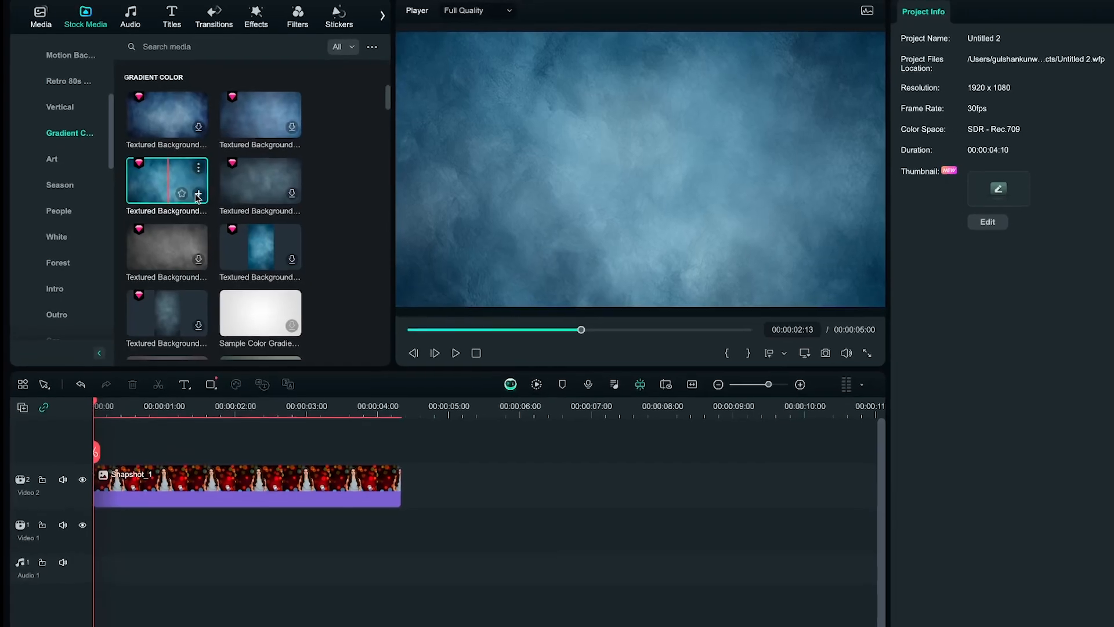
Step: Add the textured background under Snapshot_1 and give her a drop shadow: distance 13, blur 30, opacity 94%
{"action": "left_click_drag", "start_coordinate": [166, 178], "coordinate": [245, 525]}
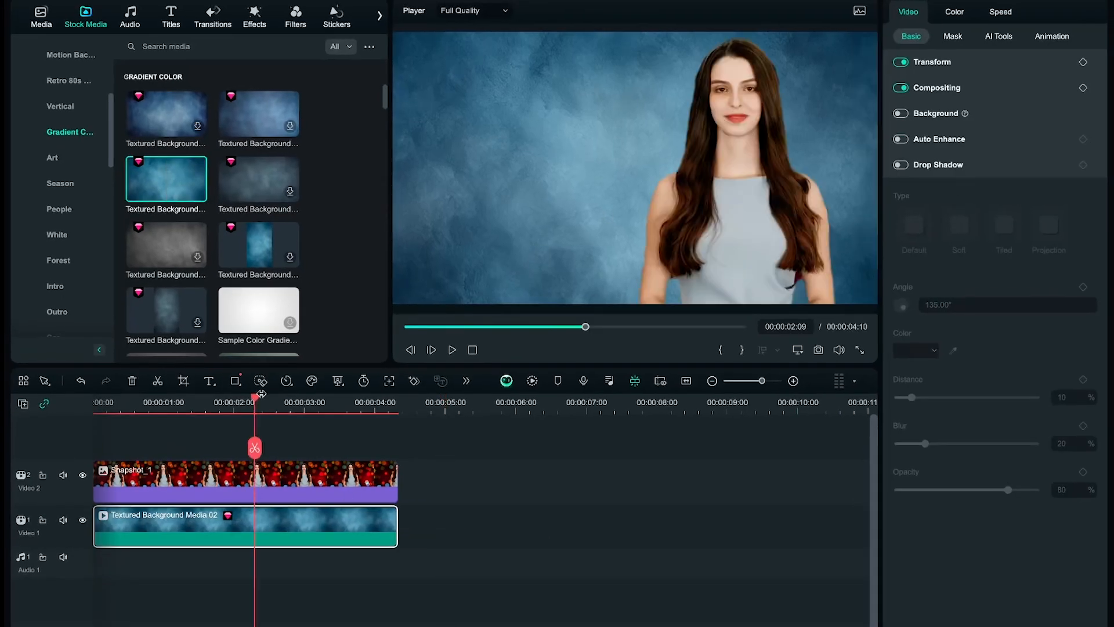
{"action": "left_click", "coordinate": [213, 481]}
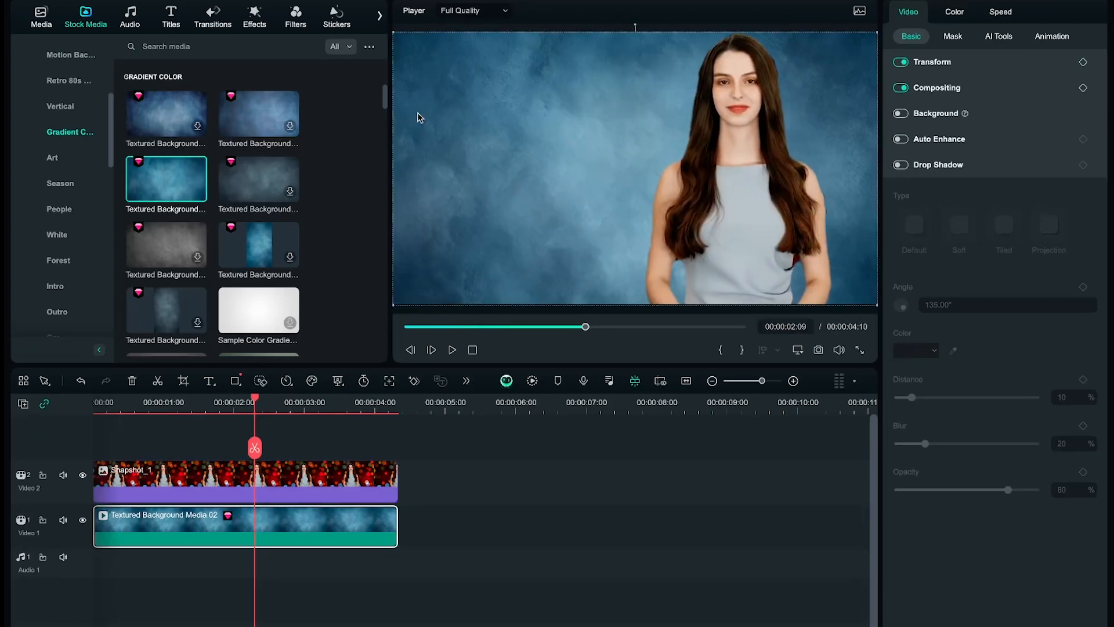
{"action": "left_click", "coordinate": [213, 482]}
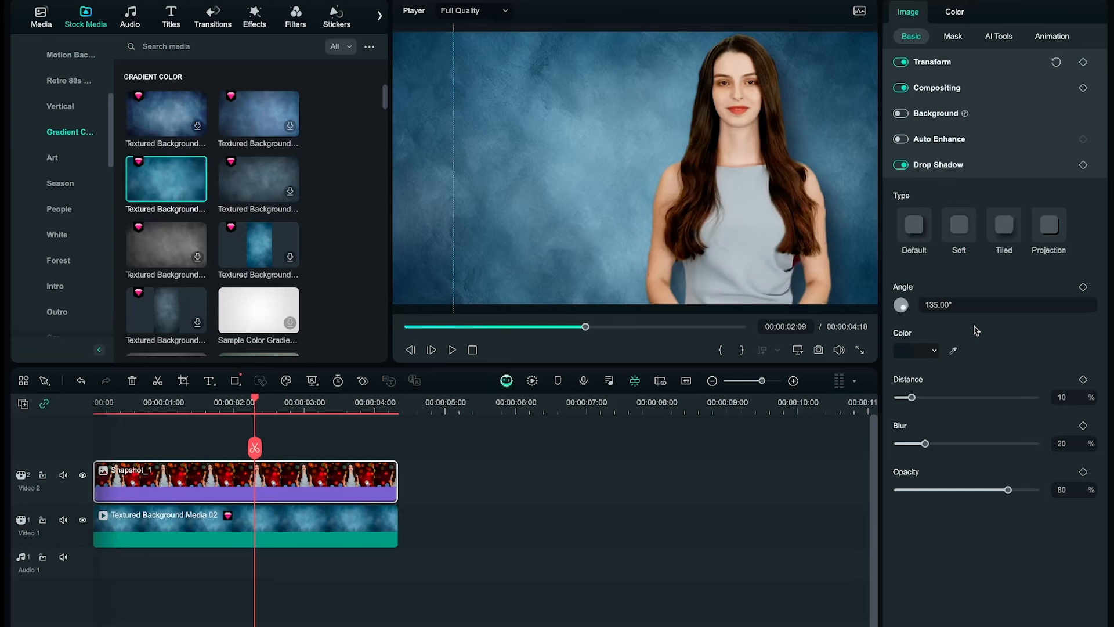
{"action": "left_click_drag", "start_coordinate": [1007, 490], "coordinate": [1036, 490]}
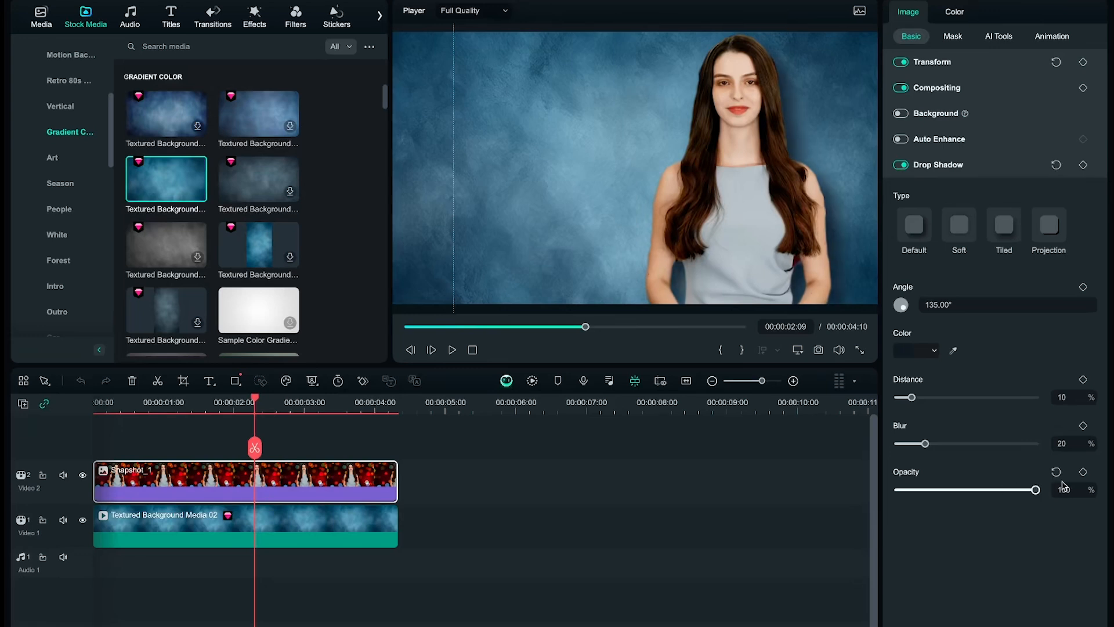
{"action": "left_click_drag", "start_coordinate": [1035, 490], "coordinate": [1026, 490]}
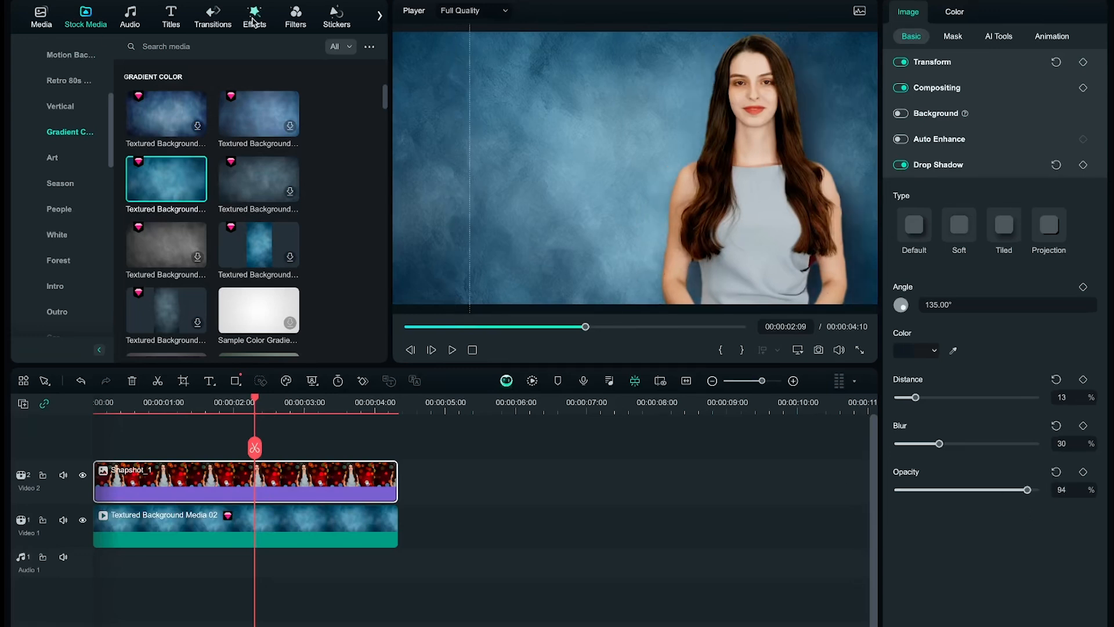
{"action": "left_click", "coordinate": [254, 15]}
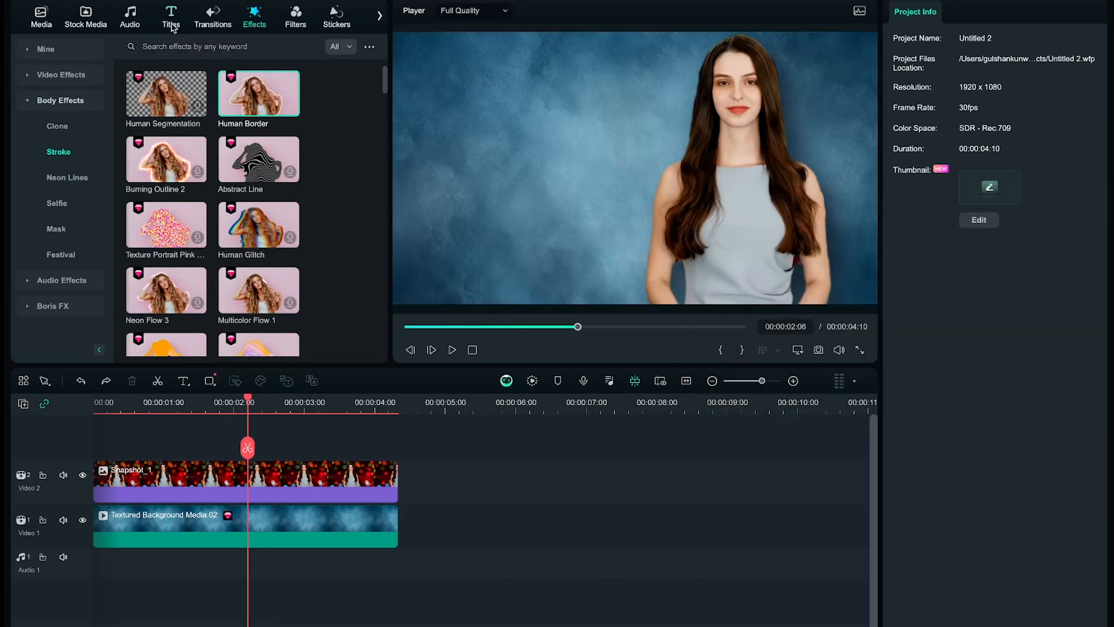
Step: Add a 3D title preset on track 3 reading 'AI TALKING / AVATAR' in the upper left
{"action": "left_click", "coordinate": [171, 17]}
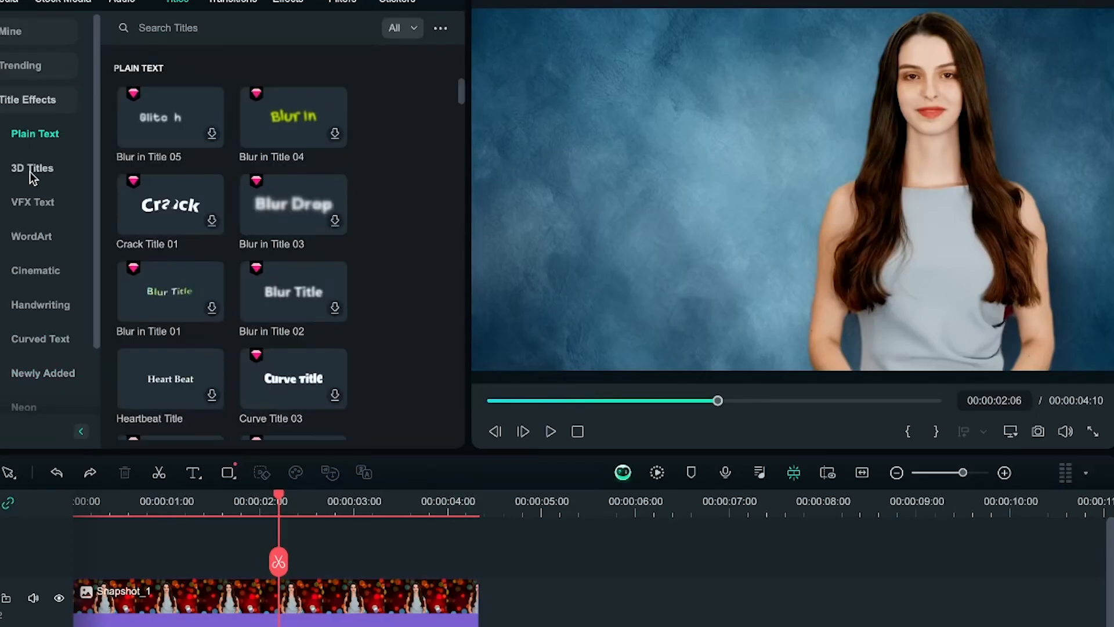
{"action": "left_click", "coordinate": [43, 294]}
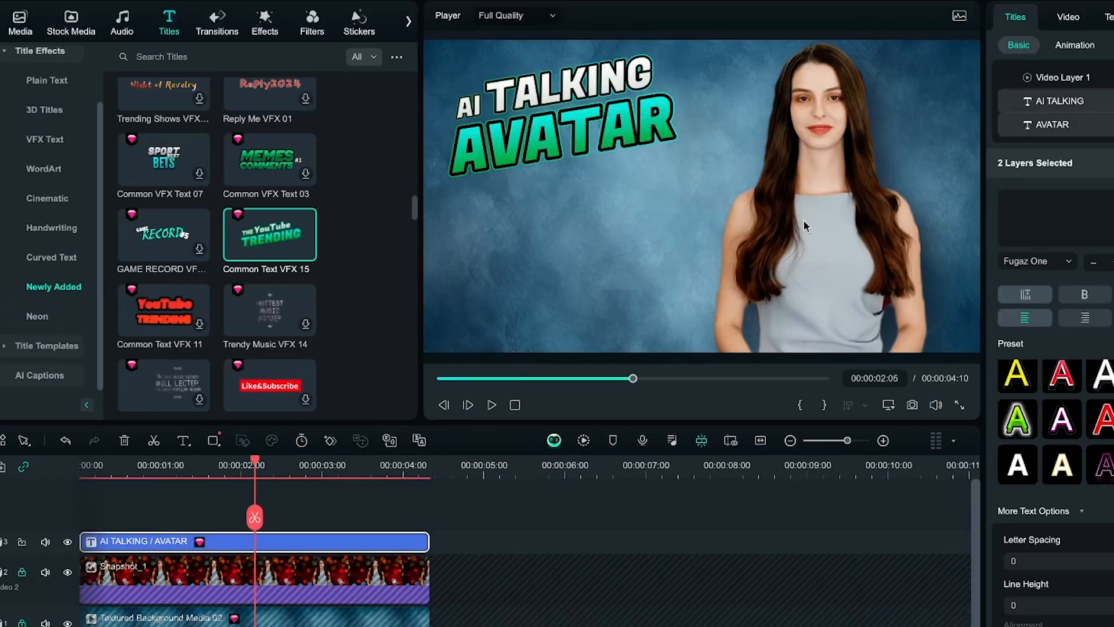
{"action": "left_click", "coordinate": [359, 21]}
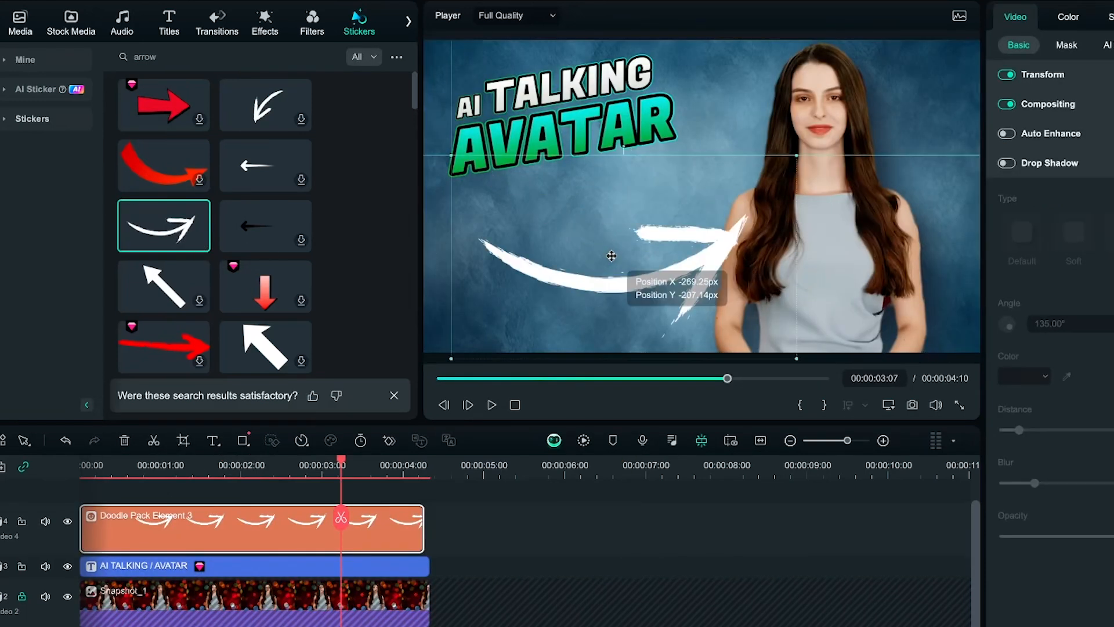
Step: Leave the white curved arrow positioned under the title, pointing at the avatar
{"action": "left_click", "coordinate": [19, 21]}
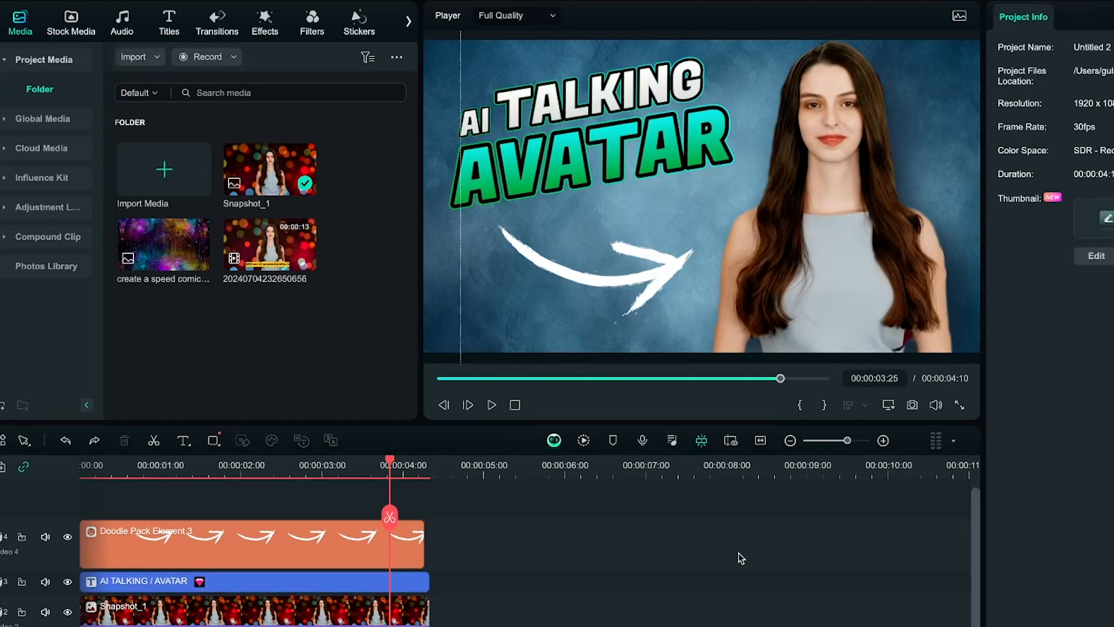
Step: Save the finished AI TALKING AVATAR composite as a PNG snapshot
{"action": "left_click", "coordinate": [913, 405]}
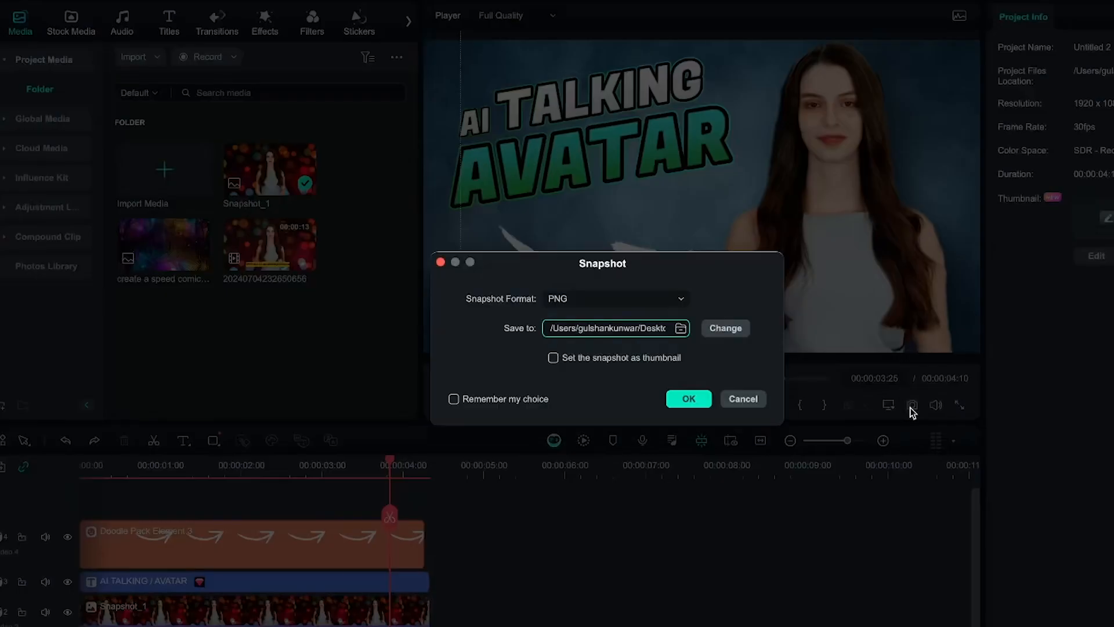
{"action": "left_click", "coordinate": [687, 398]}
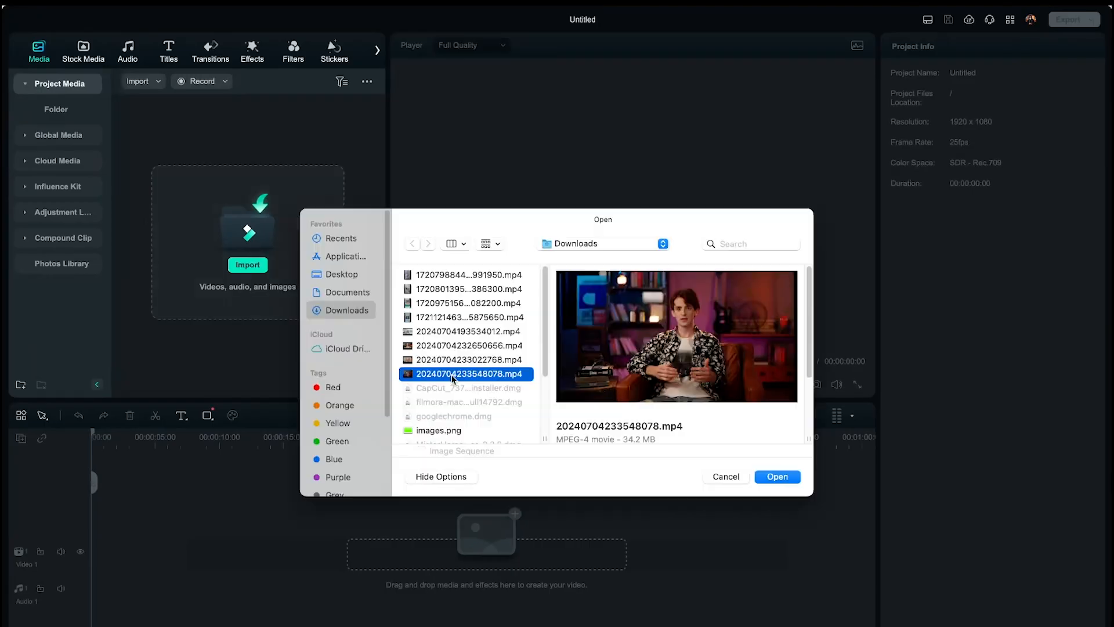
Step: Import the presenter MP4 and open Edit Thumbnail from Export with a chosen frame of him
{"action": "left_click", "coordinate": [777, 476]}
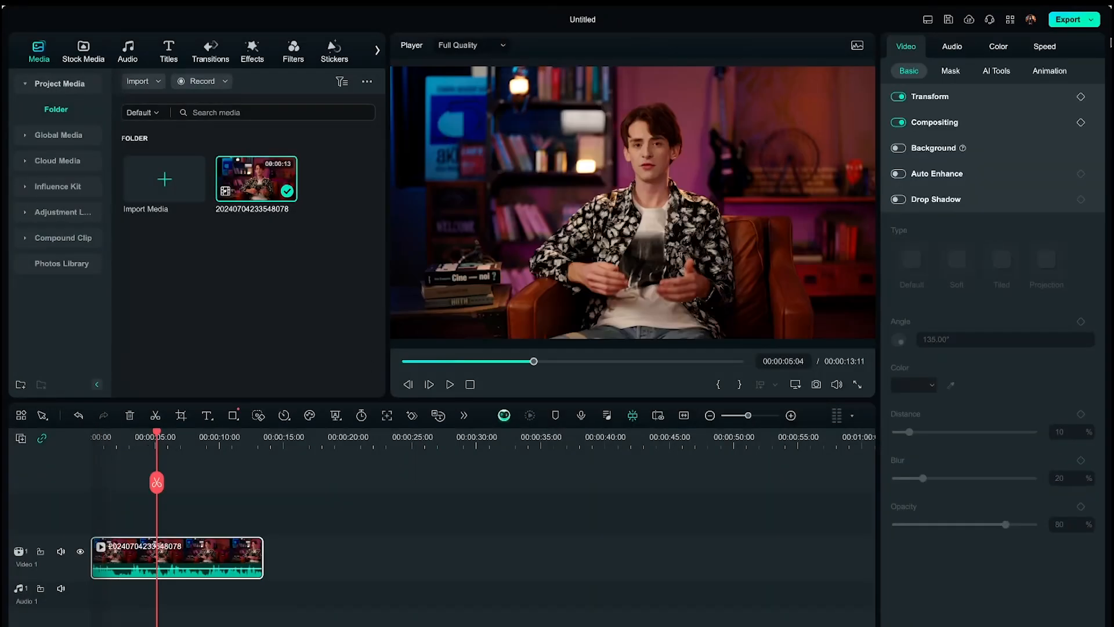
{"action": "left_click", "coordinate": [1068, 19]}
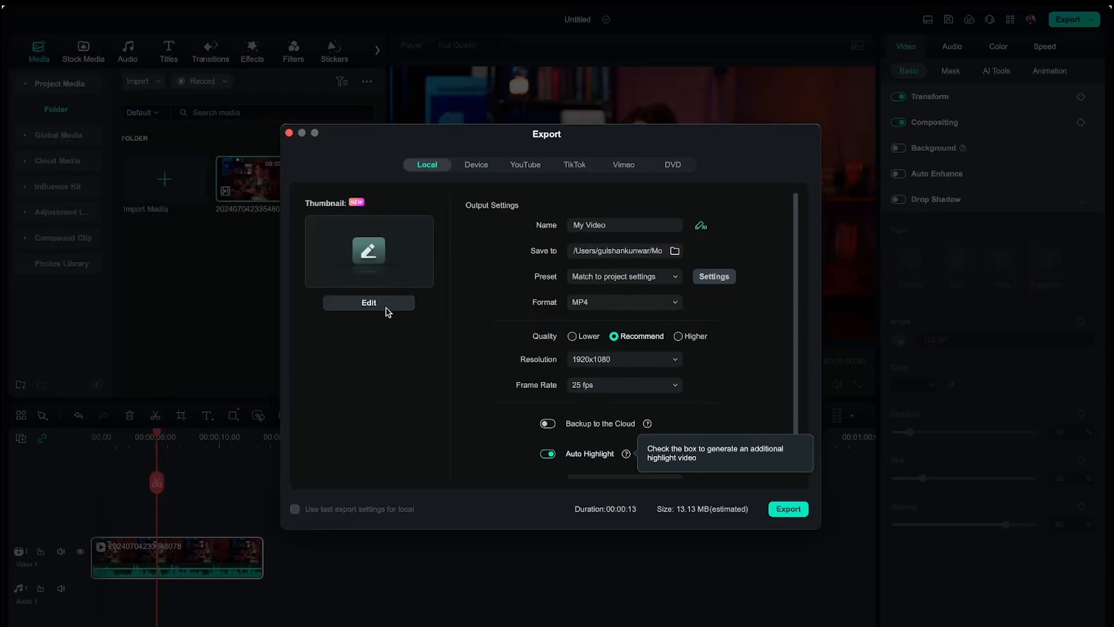
{"action": "left_click", "coordinate": [368, 302]}
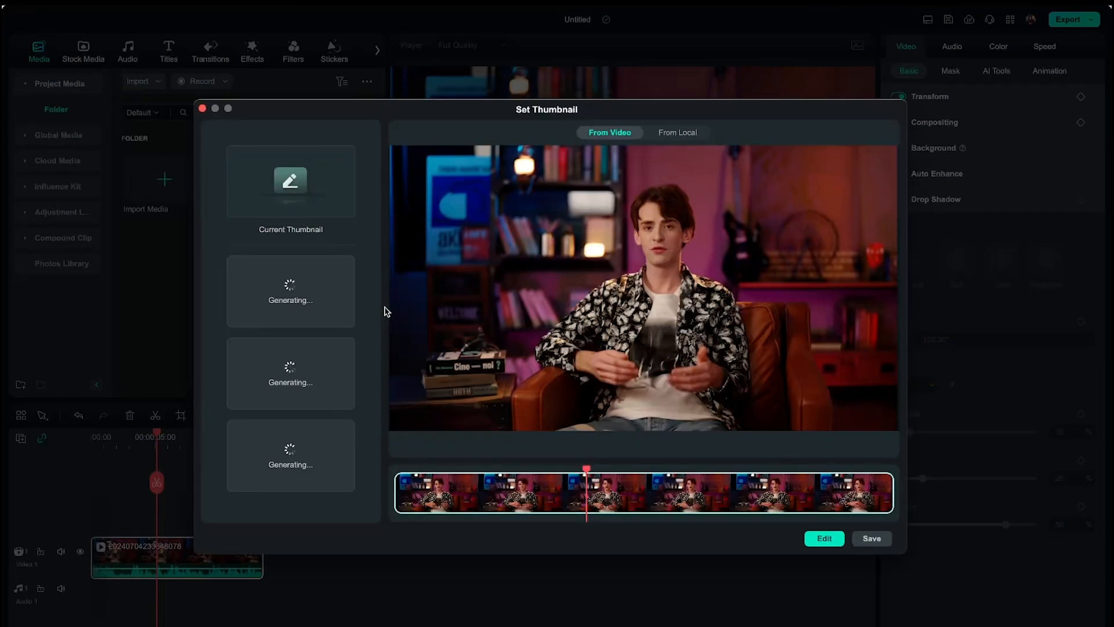
{"action": "left_click", "coordinate": [489, 492]}
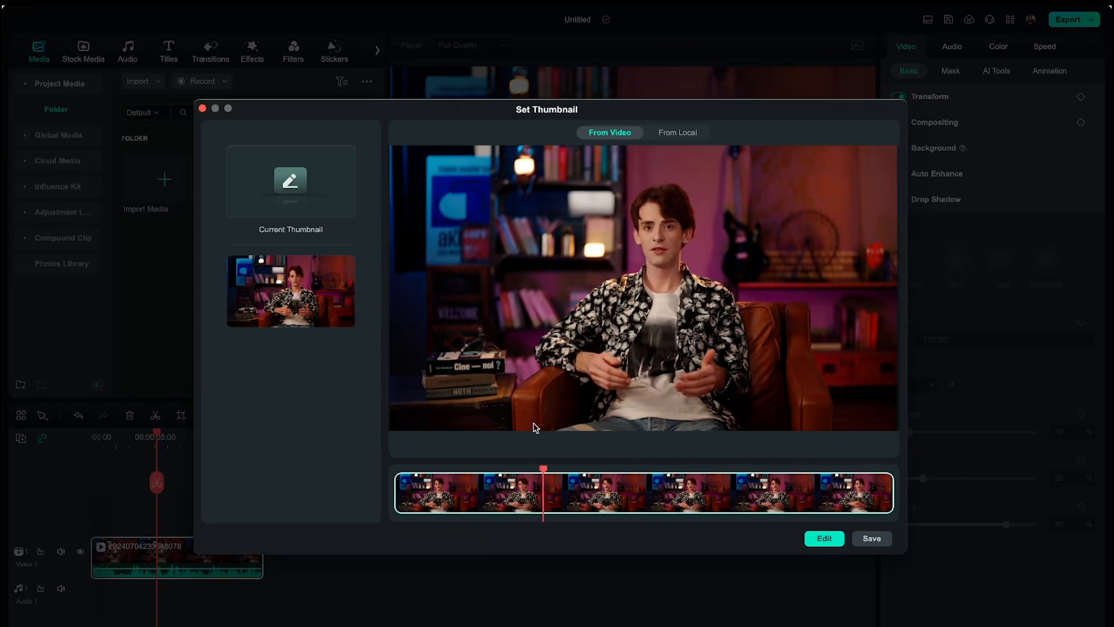
{"action": "left_click", "coordinate": [825, 538]}
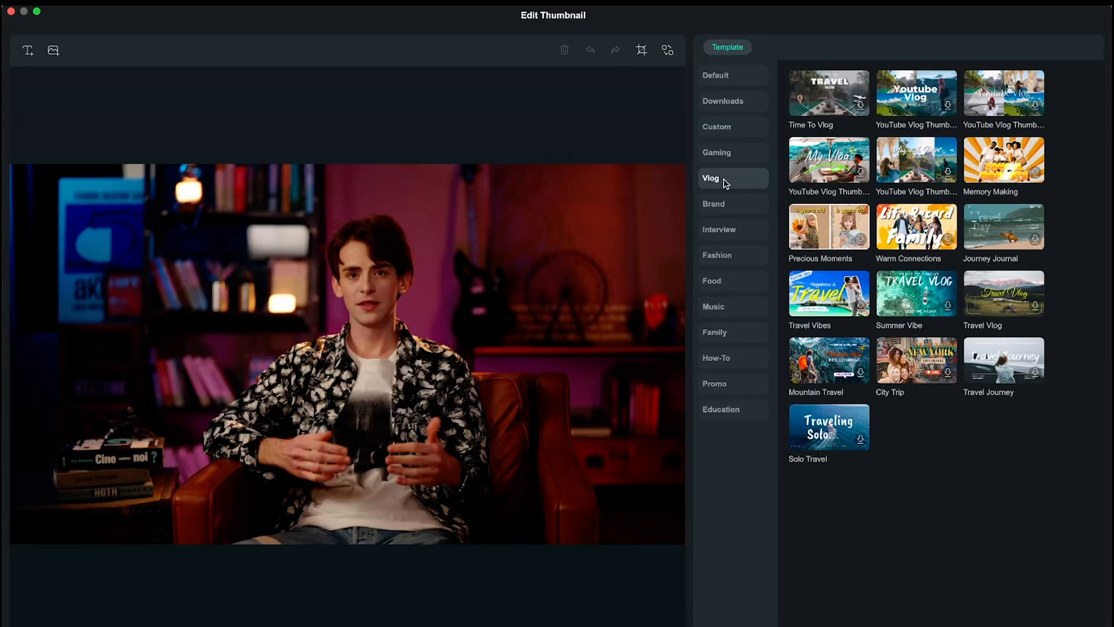
Step: Browse Brand, Food and How-To templates and apply How To Tutorial 01 to the presenter frame
{"action": "left_click", "coordinate": [714, 204]}
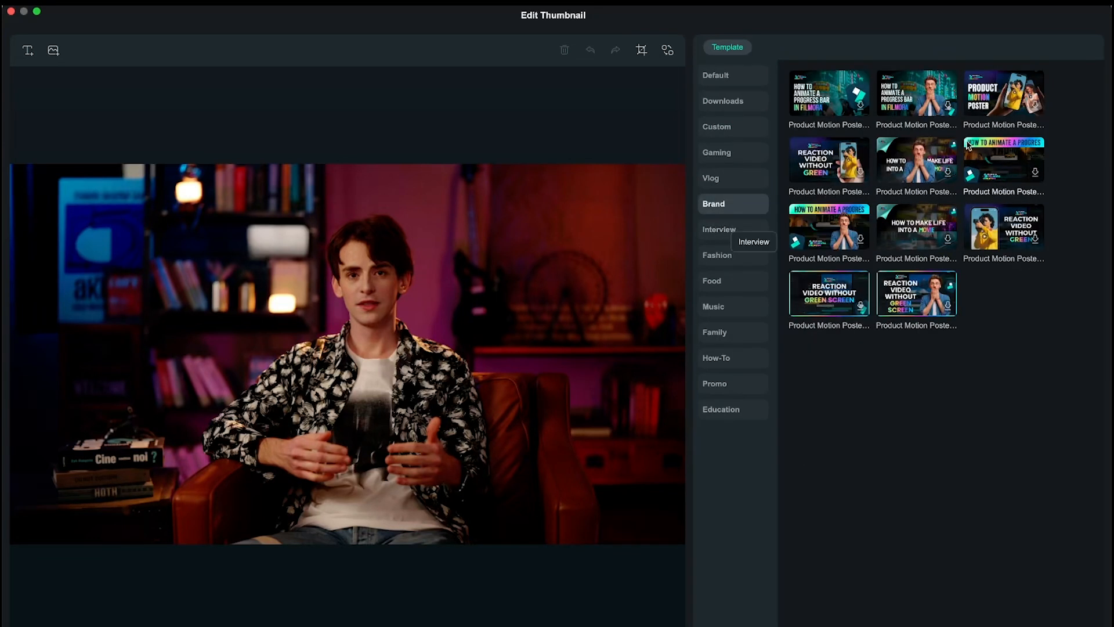
{"action": "left_click", "coordinate": [712, 281]}
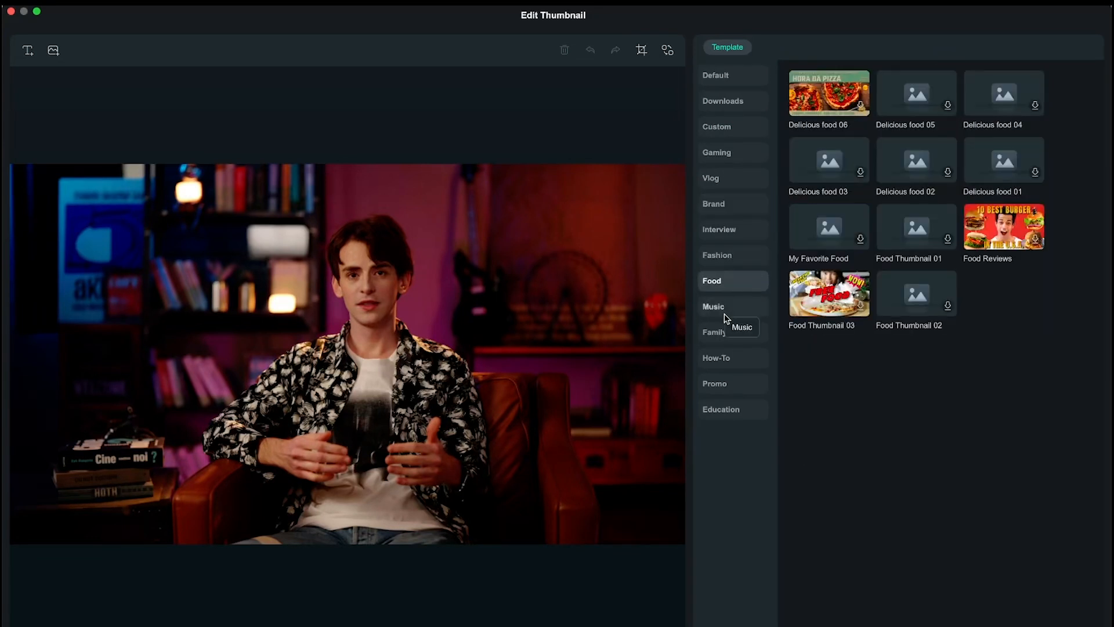
{"action": "left_click", "coordinate": [717, 358]}
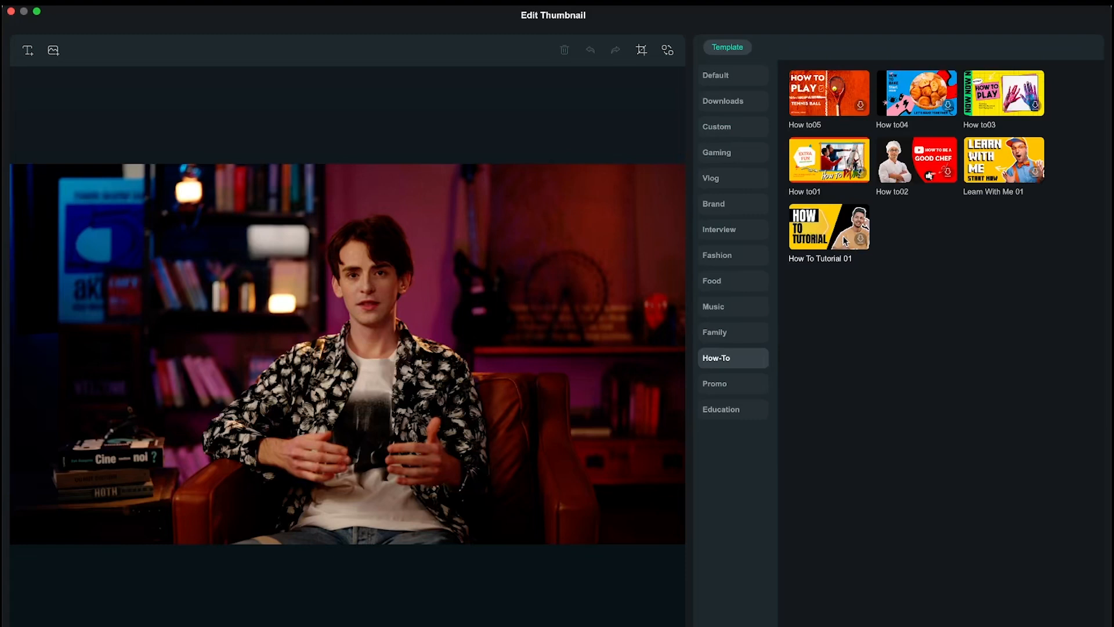
{"action": "left_click", "coordinate": [829, 227]}
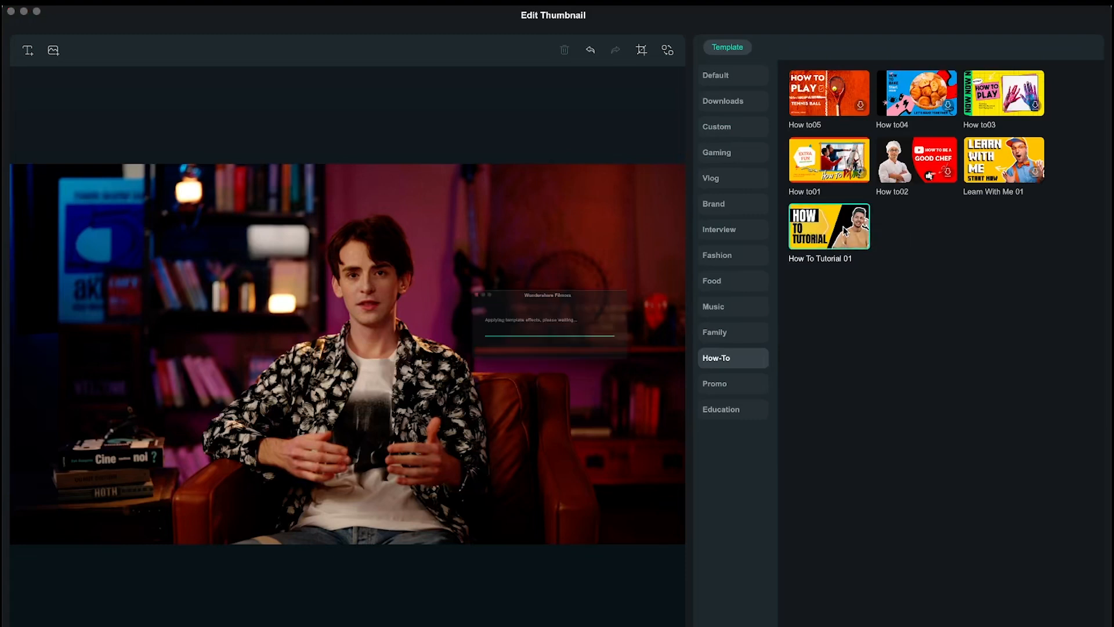
{"action": "left_click", "coordinate": [828, 227]}
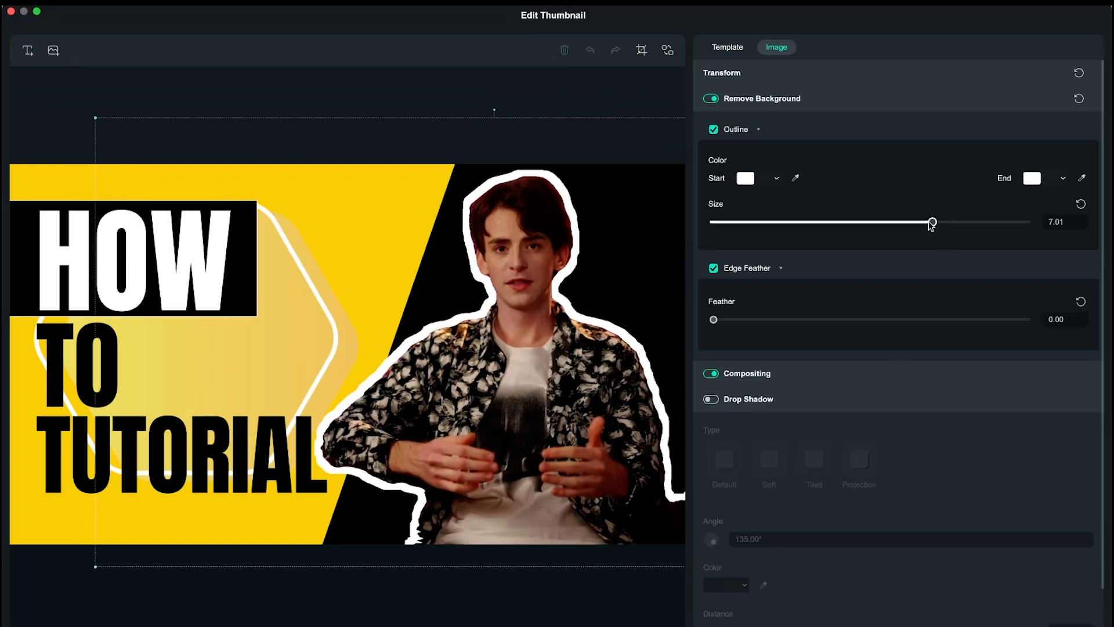
Step: Reduce the Outline Size so the presenter keeps only a thin white edge
{"action": "left_click_drag", "start_coordinate": [932, 222], "coordinate": [776, 222]}
{"action": "type", "text": "M"}
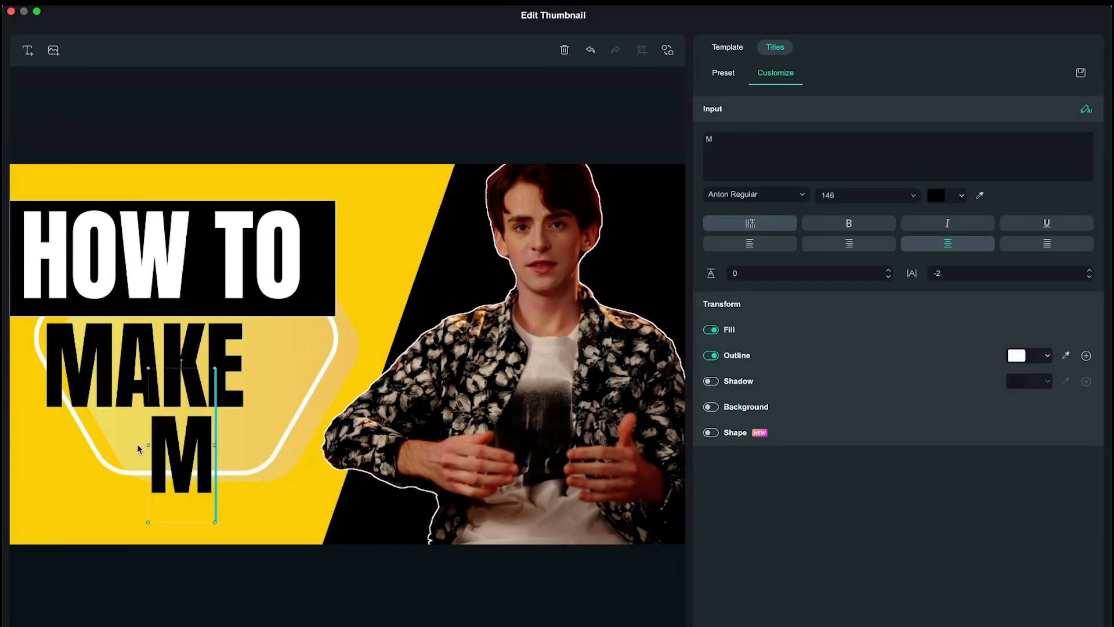
Step: Rewrite the headline to 'HOW TO MAKE MONEY ONLINE' and start saving the thumbnail
{"action": "type", "text": "TUTORIAL"}
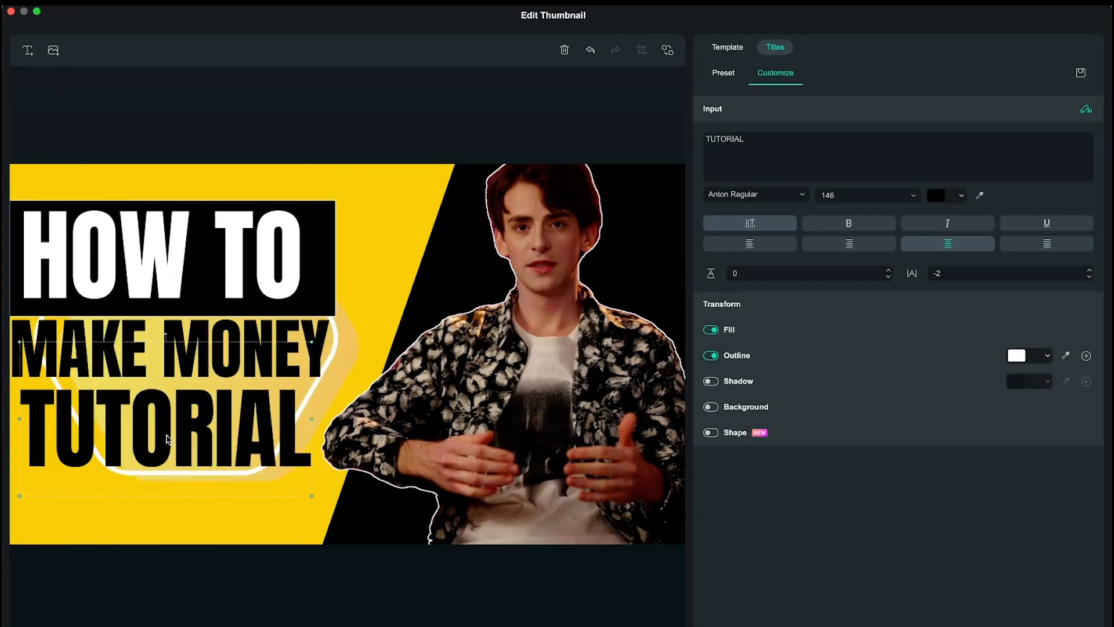
{"action": "type", "text": "ONLINE"}
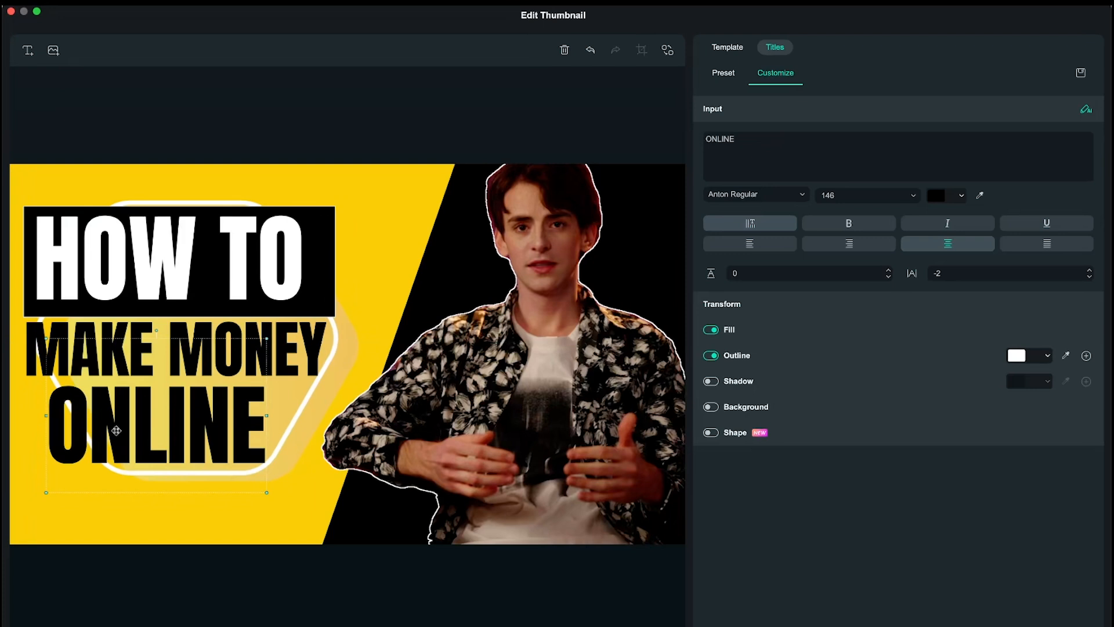
{"action": "left_click", "coordinate": [727, 47]}
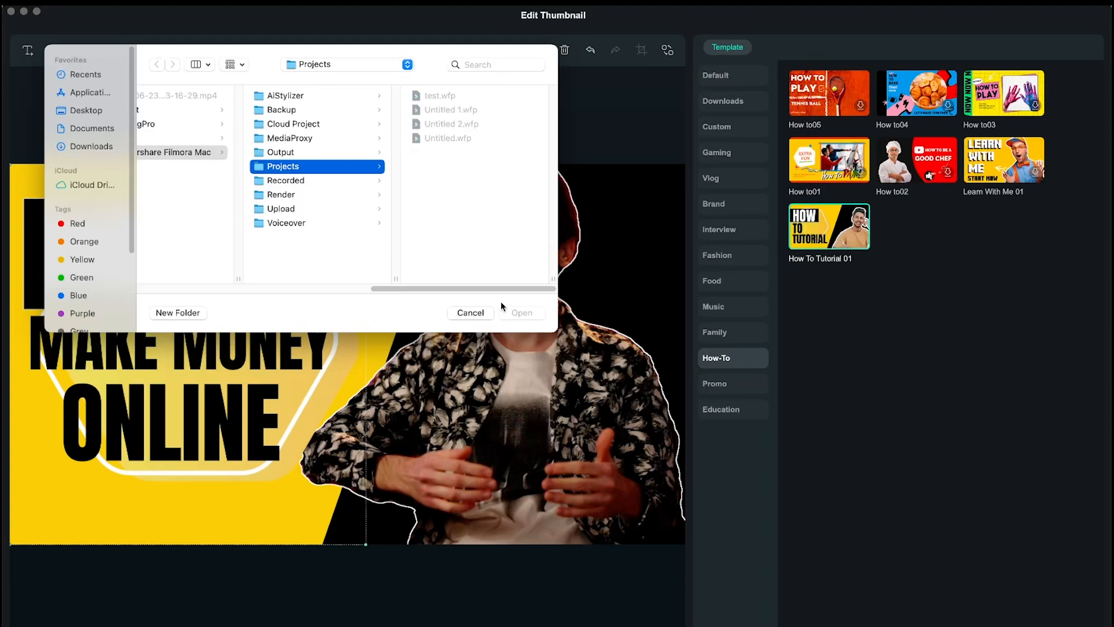
Step: Cancel the folder chooser, keeping the finished thumbnail in Edit Thumbnail
{"action": "left_click", "coordinate": [470, 312]}
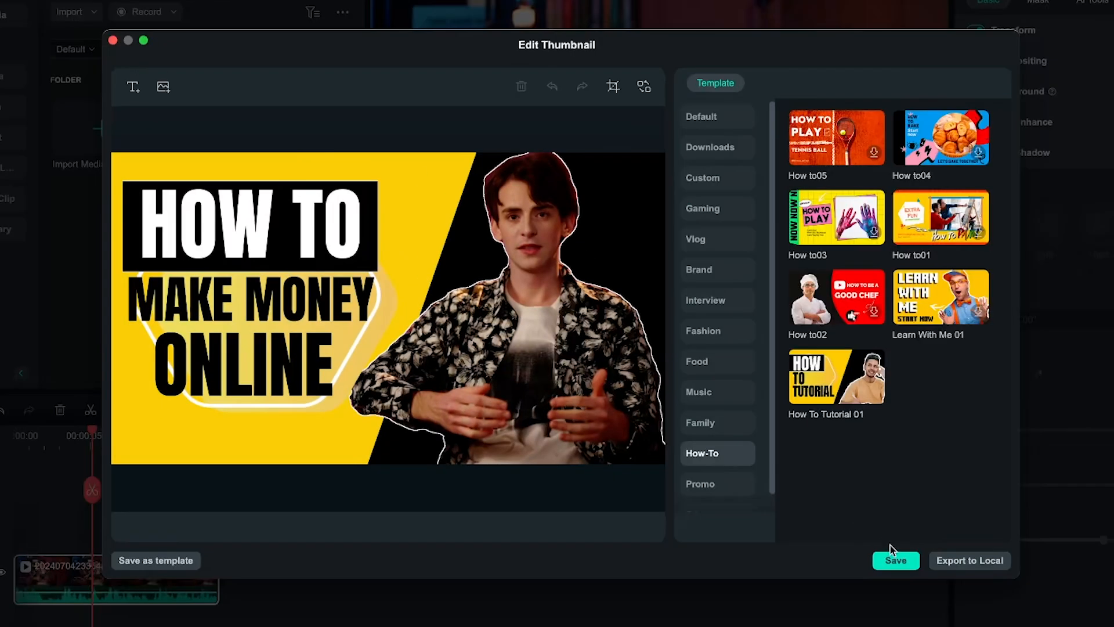